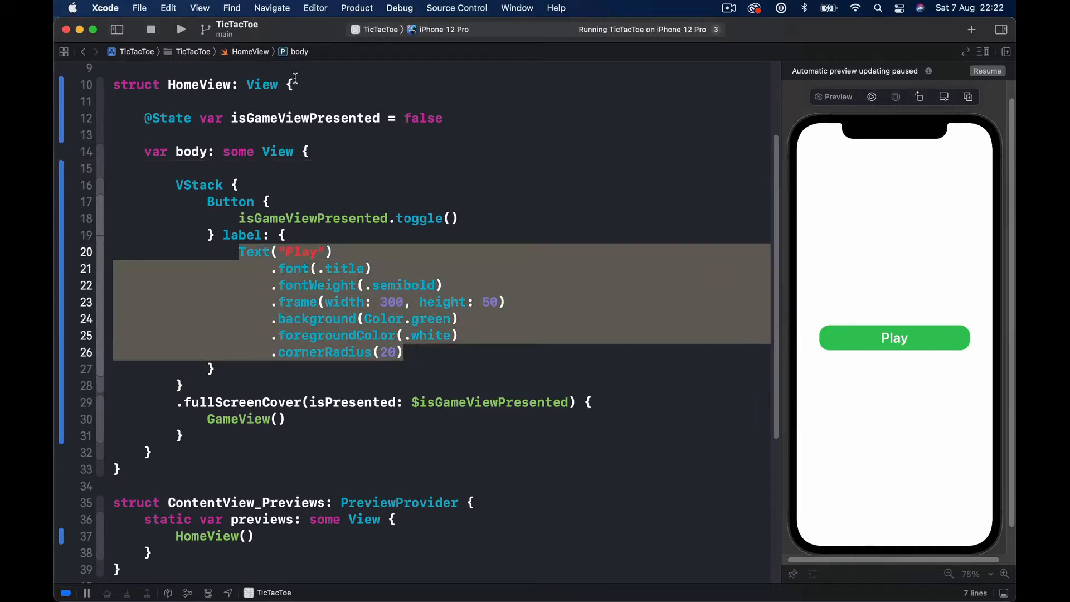
Step: Create a new SwiftUI View file named GameButton in the TicTacToe project
{"action": "left_click", "coordinate": [117, 29]}
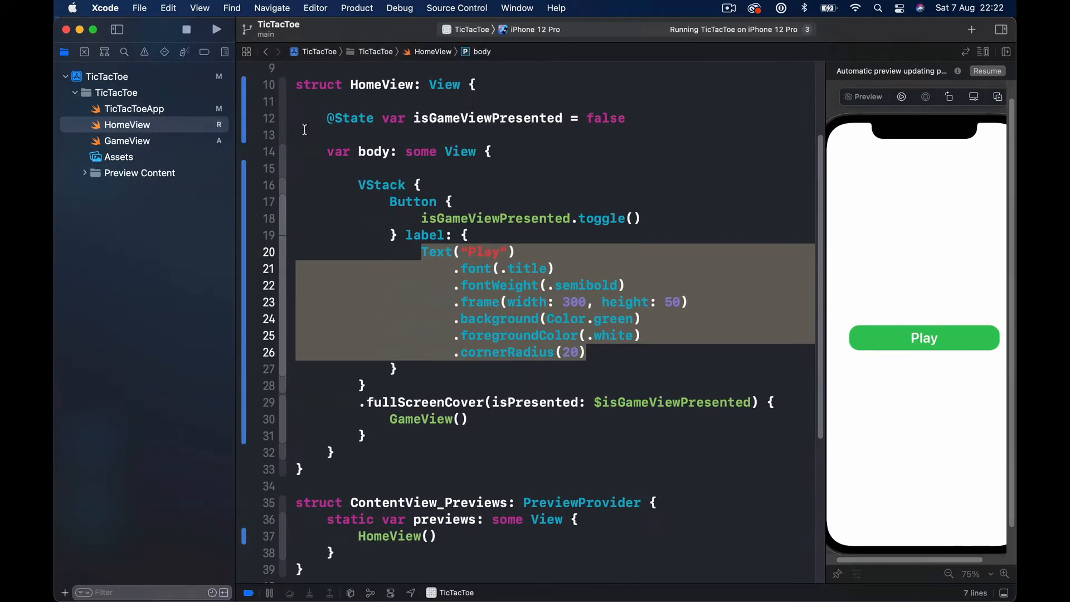
{"action": "left_click", "coordinate": [127, 141]}
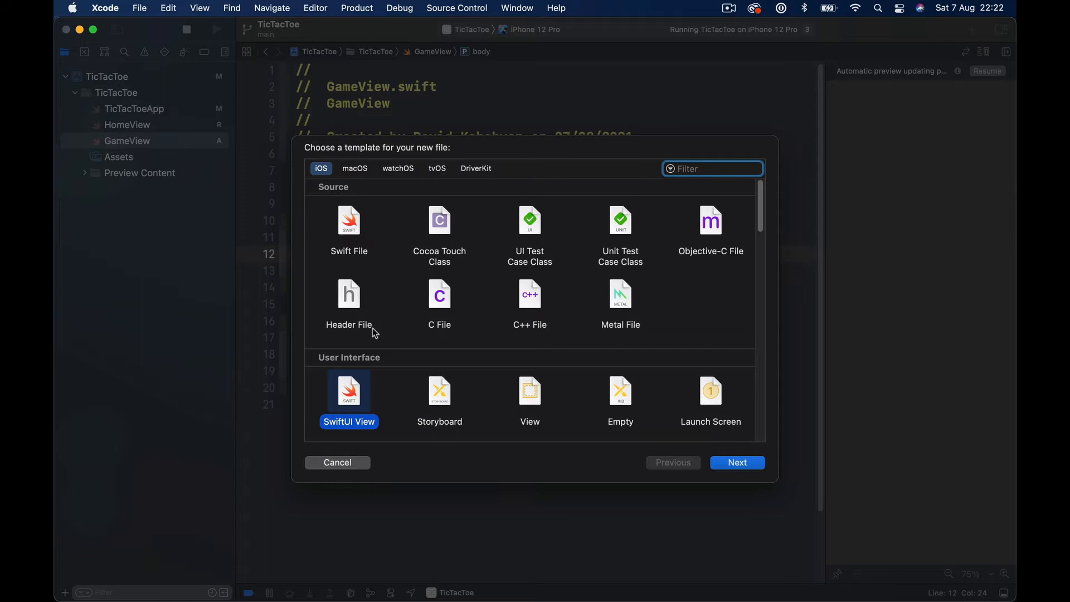
{"action": "left_click", "coordinate": [737, 461]}
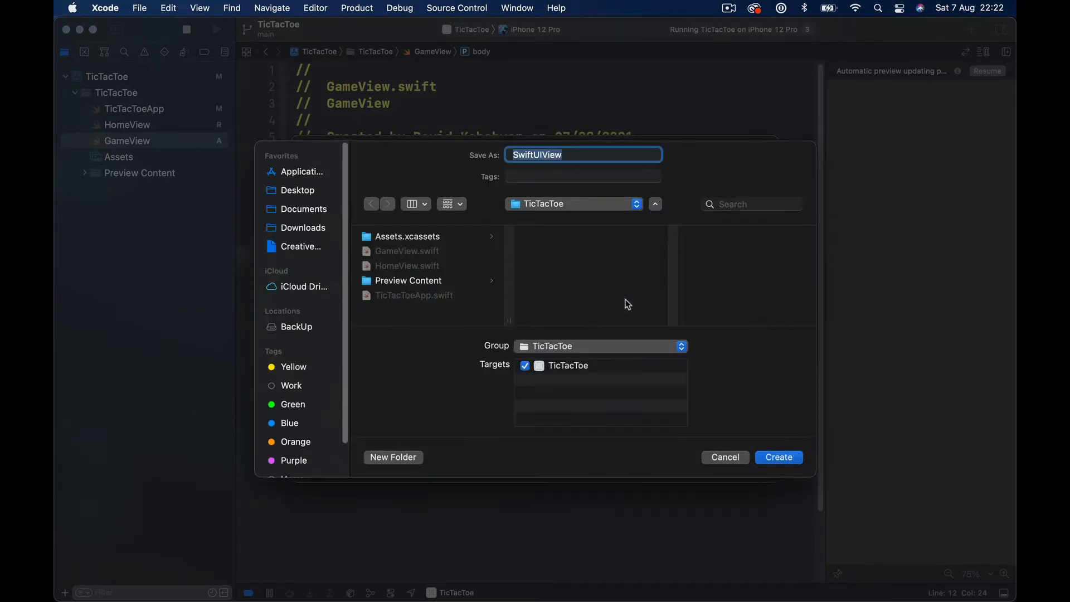
{"action": "type", "text": "Game"}
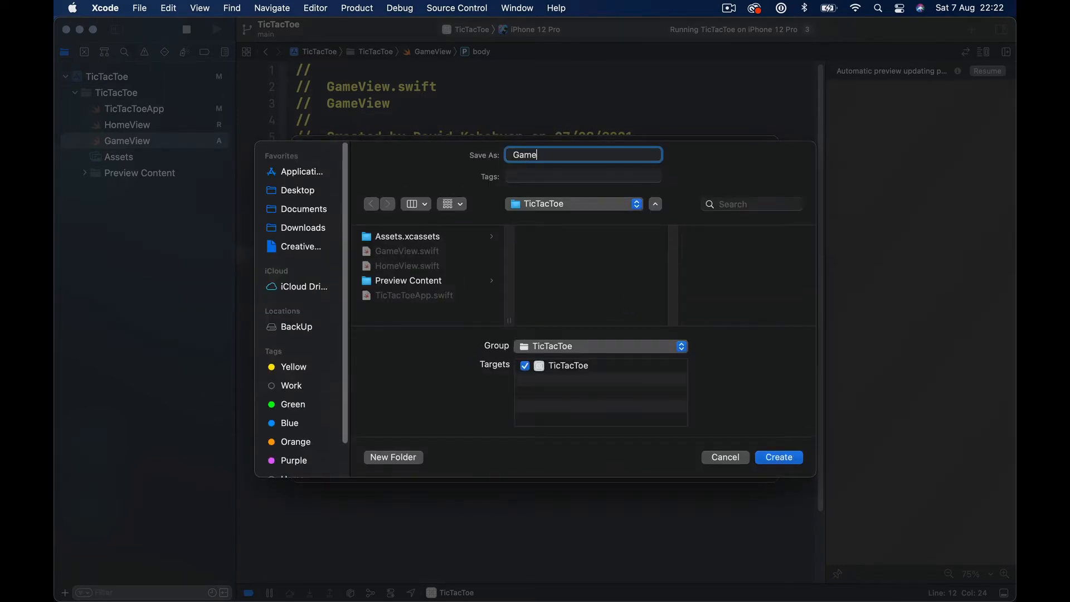
{"action": "type", "text": "Button"}
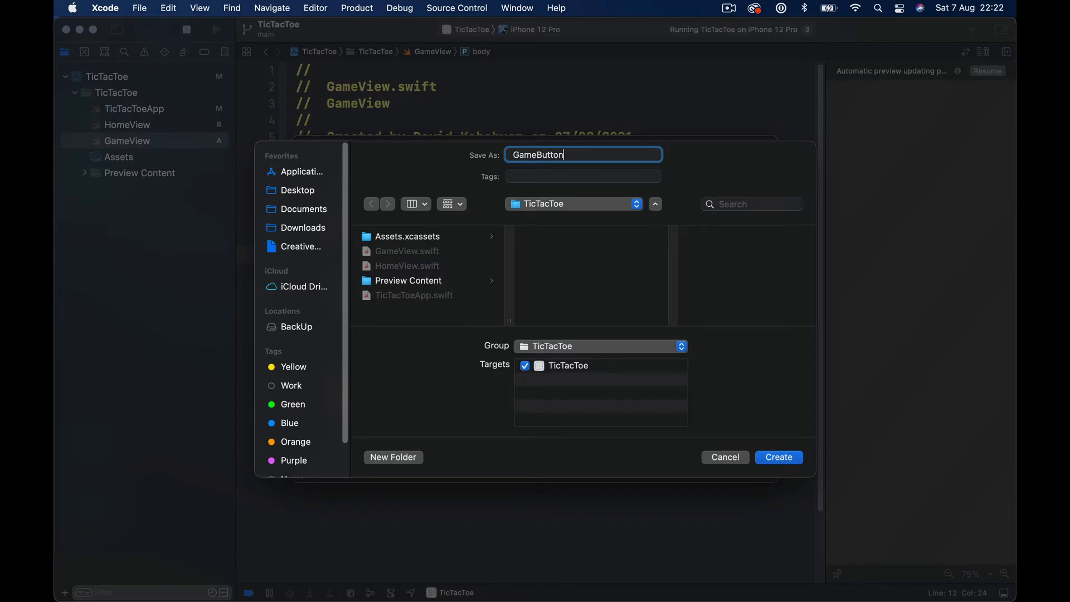
{"action": "left_click", "coordinate": [778, 458]}
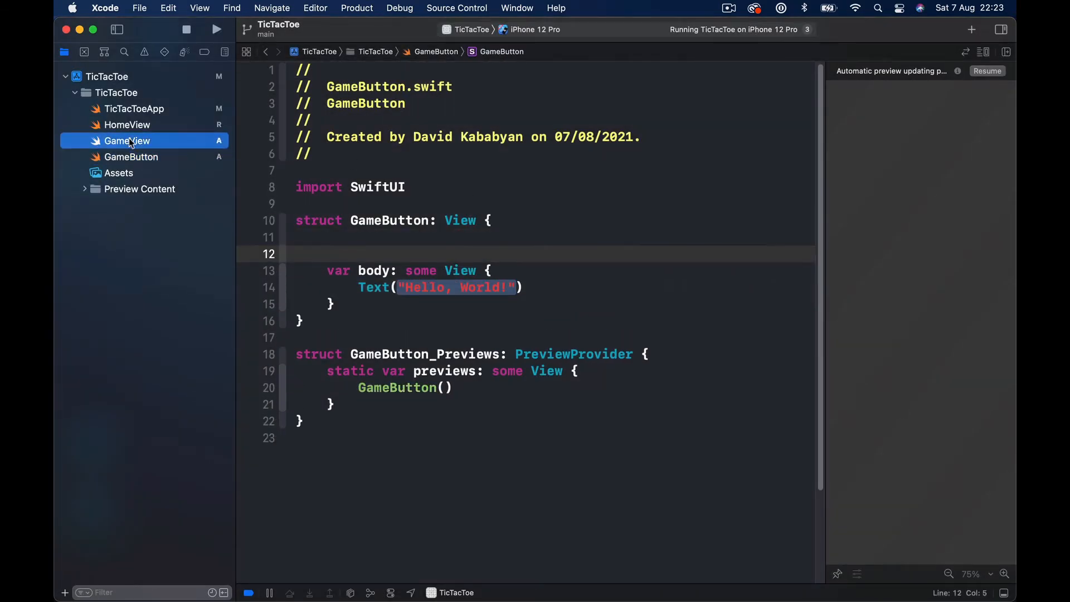
Step: Copy HomeView's styled green Play text into GameButton's body and re-render its preview
{"action": "left_click", "coordinate": [127, 124]}
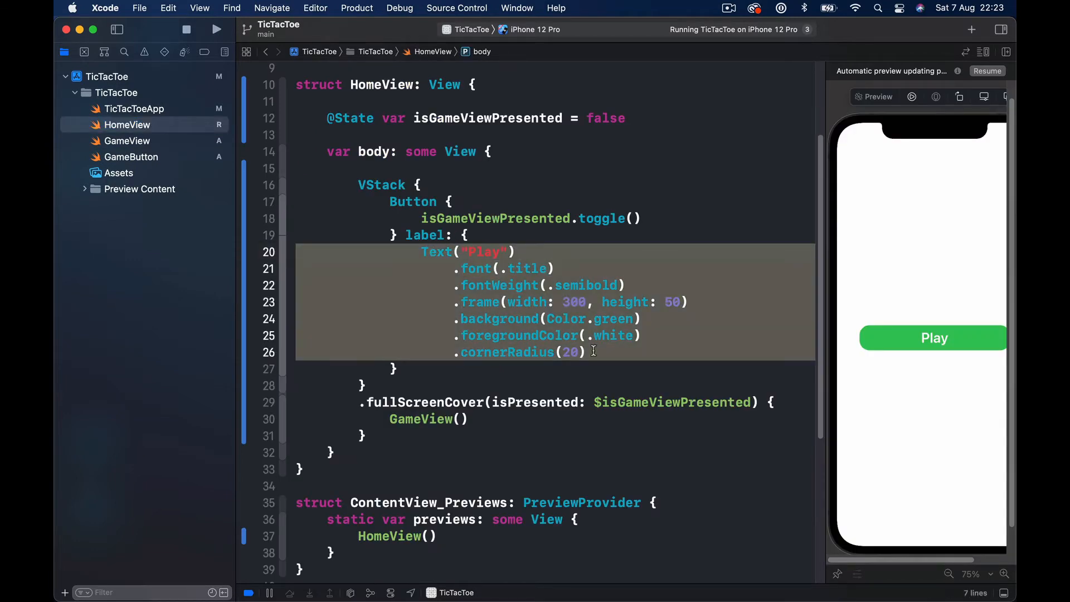
{"action": "left_click", "coordinate": [130, 156]}
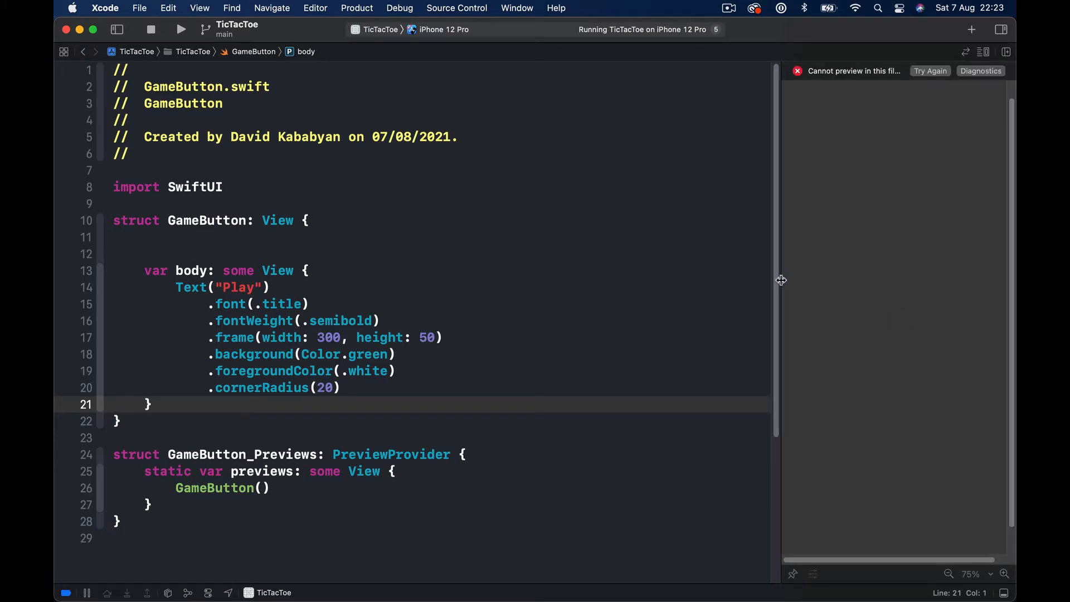
{"action": "left_click", "coordinate": [930, 71]}
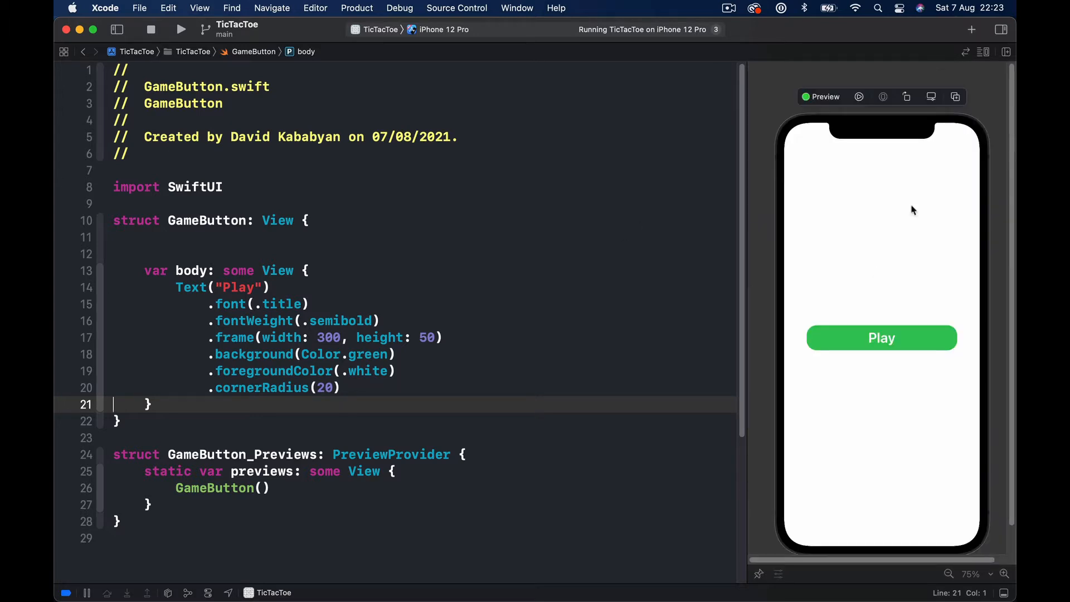
{"action": "mouse_move", "coordinate": [746, 342]}
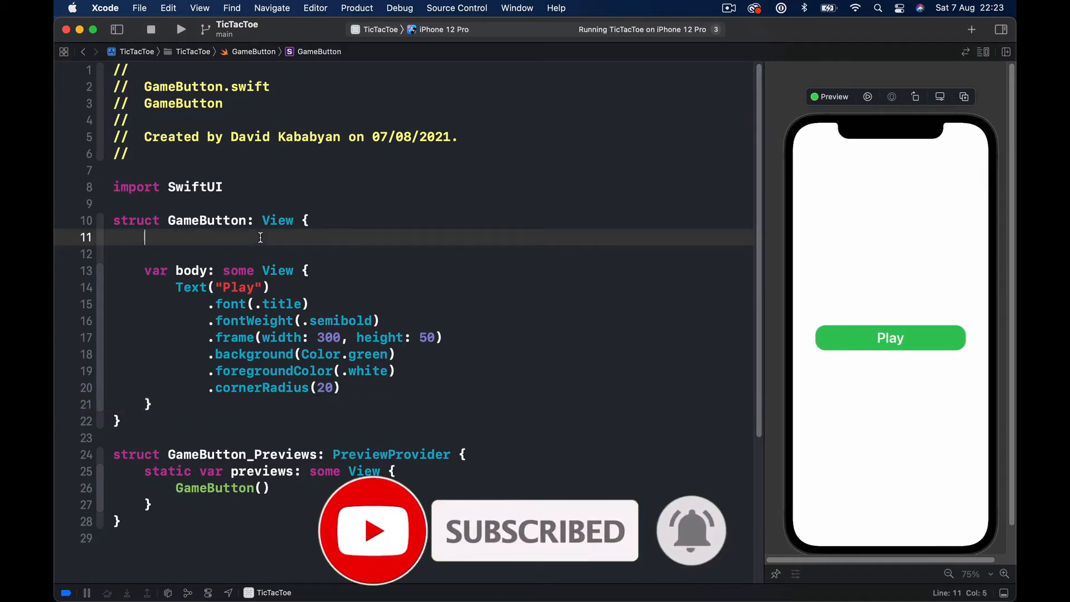
Step: Declare 'let title: String' and 'let backgroundColor: Color' at the top of the GameButton struct
{"action": "key", "text": "return"}
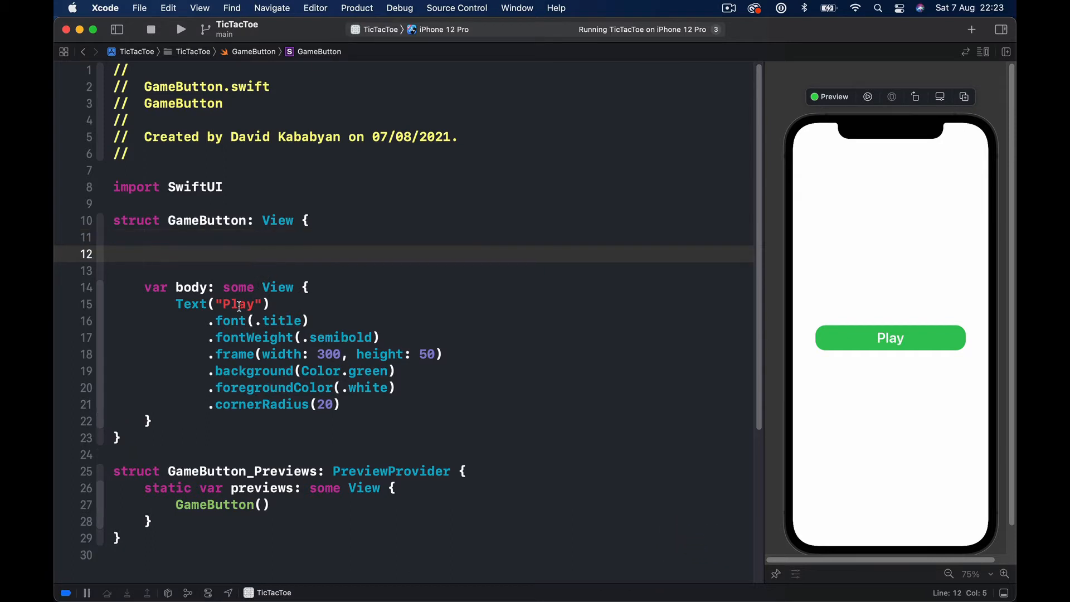
{"action": "double_click", "coordinate": [238, 303]}
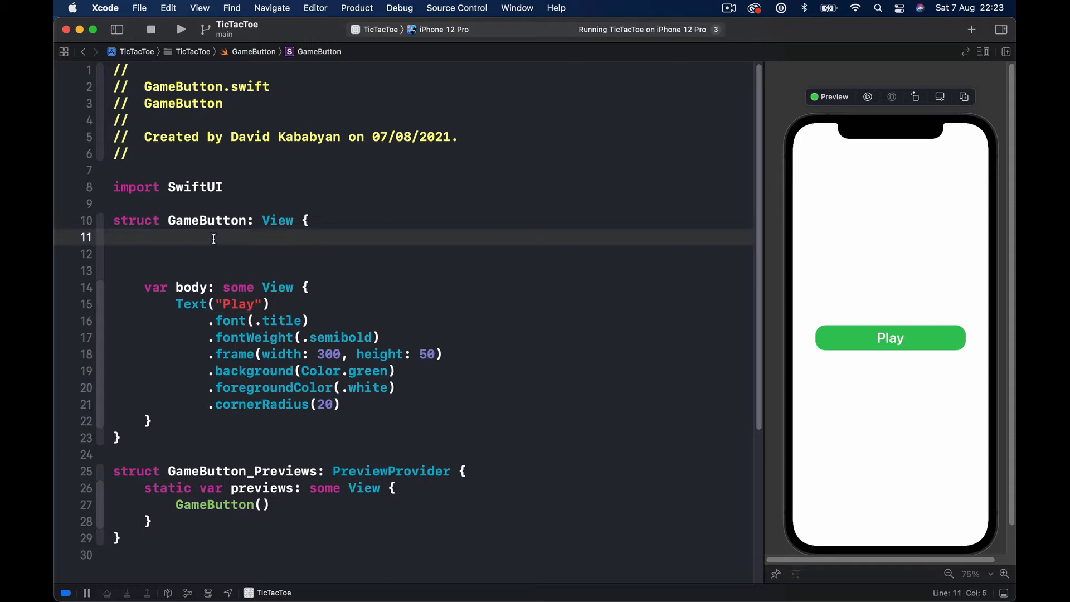
{"action": "type", "text": "let ti"}
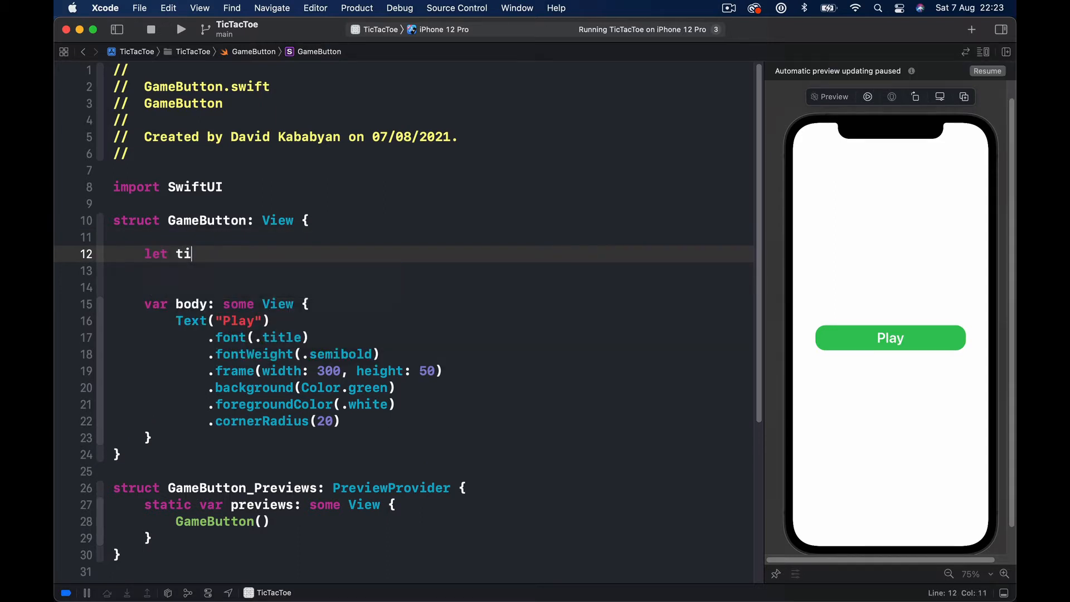
{"action": "type", "text": "tle: S"}
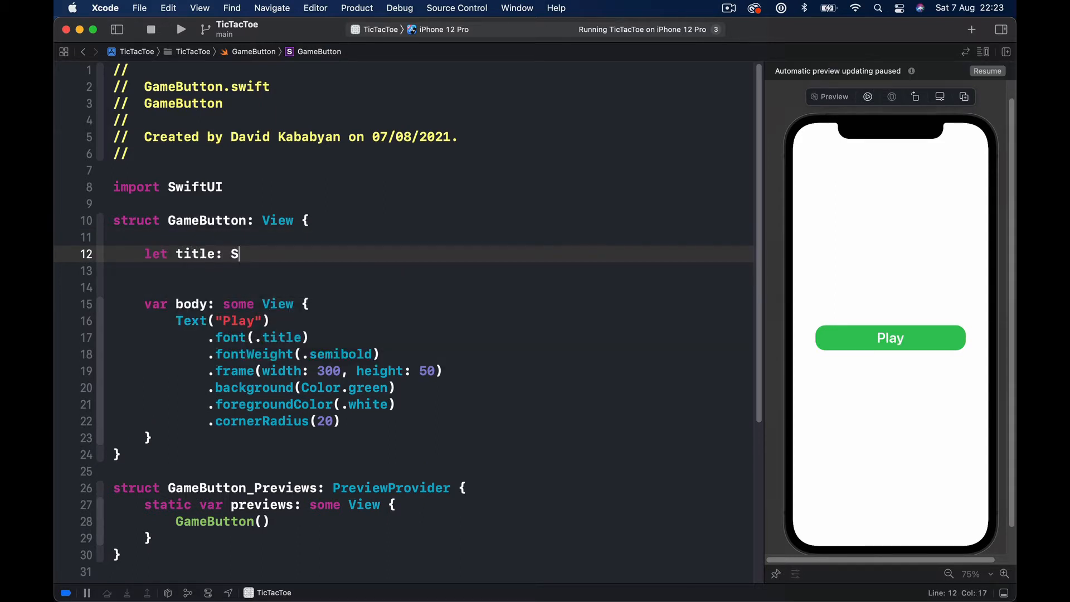
{"action": "type", "text": "tring"}
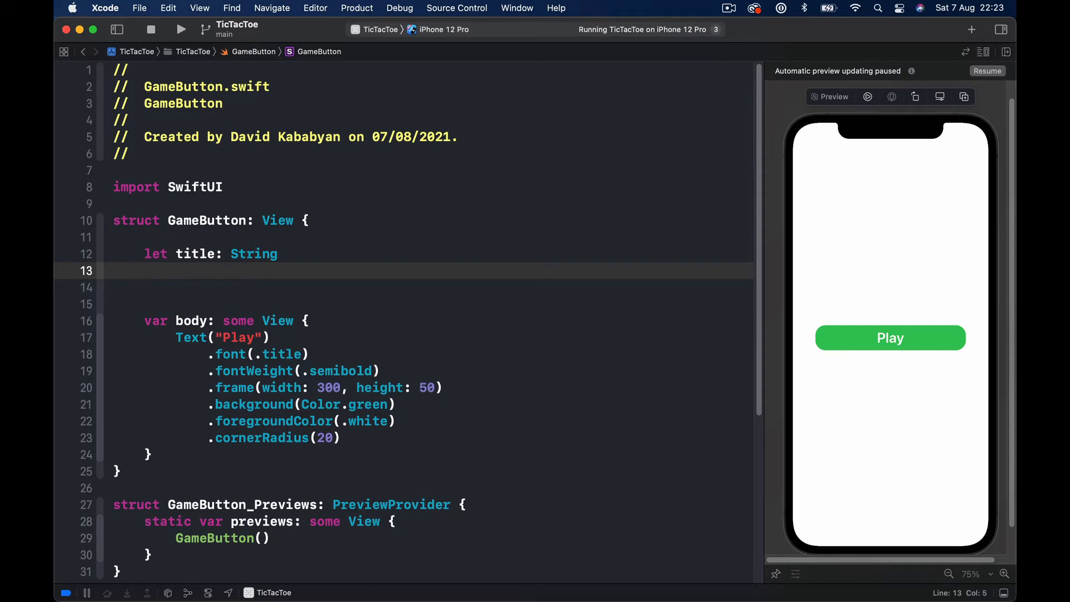
{"action": "type", "text": "let"}
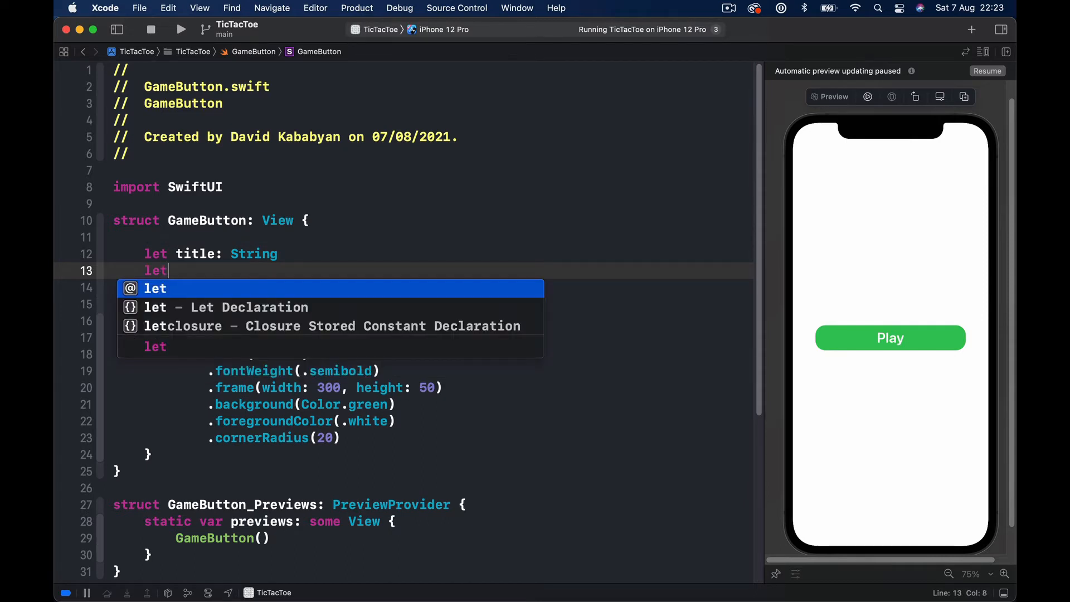
{"action": "type", "text": "backgroun"}
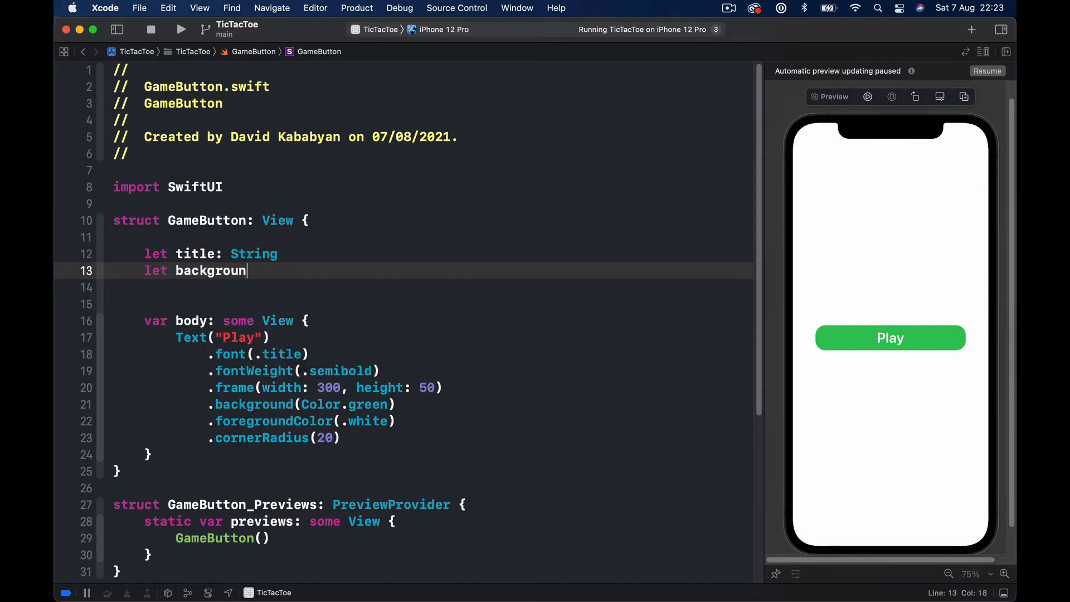
{"action": "type", "text": "dColor:"}
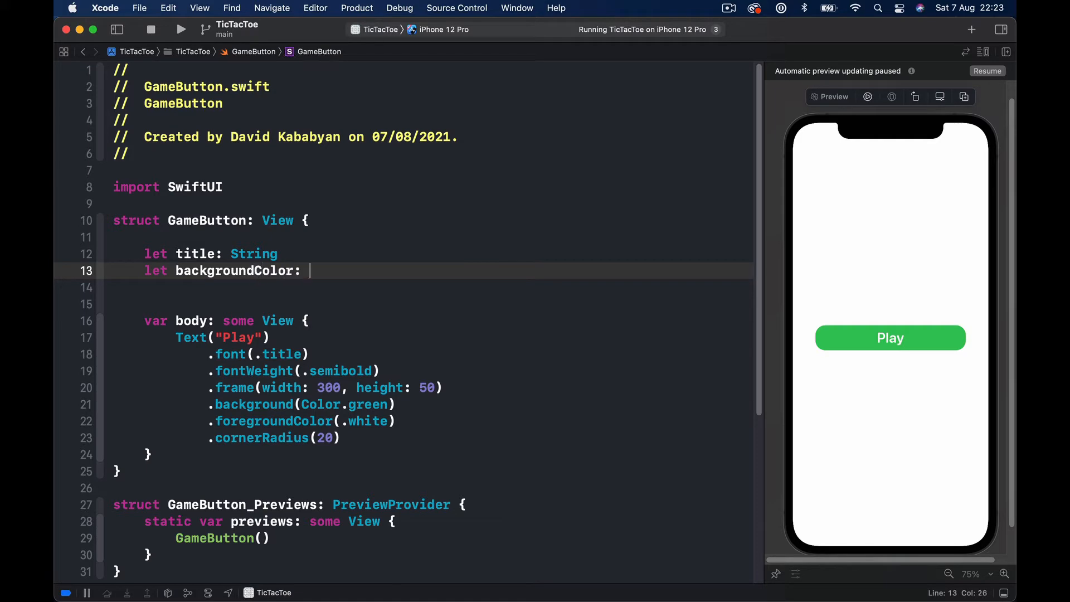
{"action": "type", "text": "Color"}
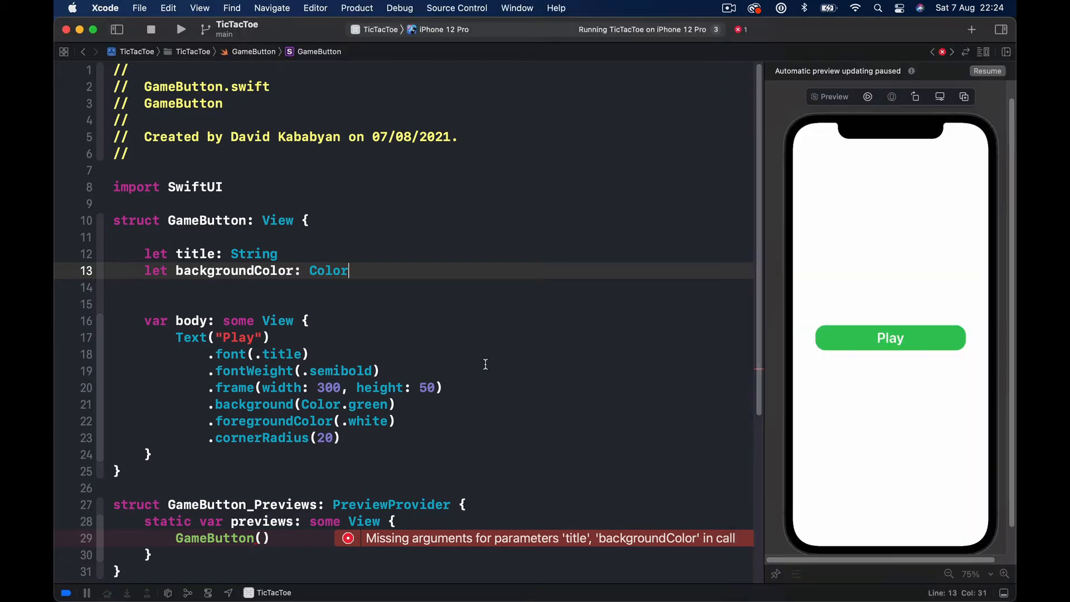
Step: Use the title and backgroundColor properties in GameButton's body instead of the hardcoded Play text and green
{"action": "double_click", "coordinate": [239, 337]}
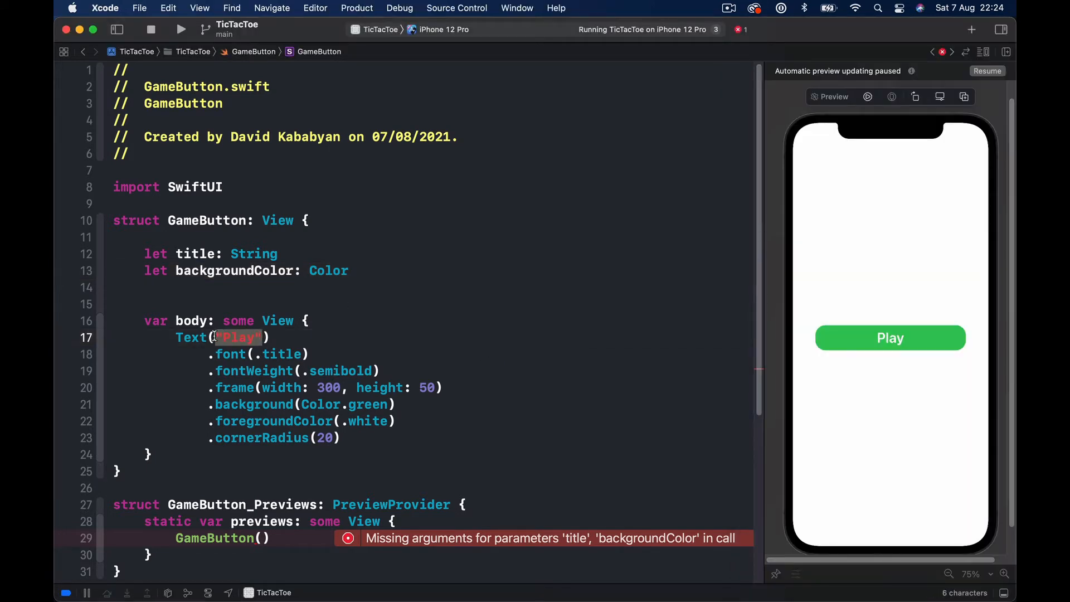
{"action": "type", "text": "title"}
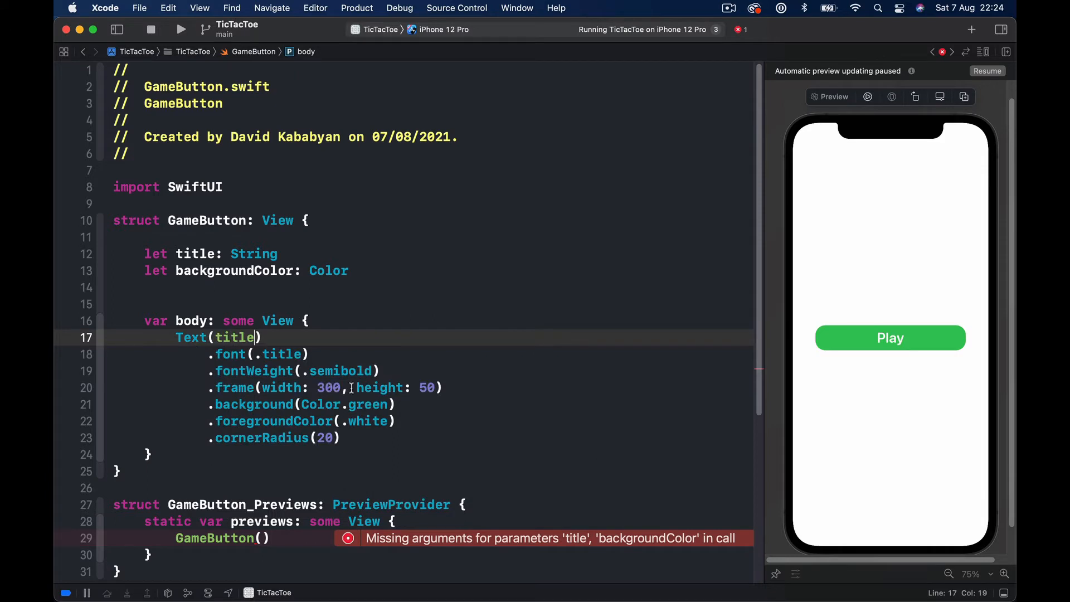
{"action": "double_click", "coordinate": [320, 404]}
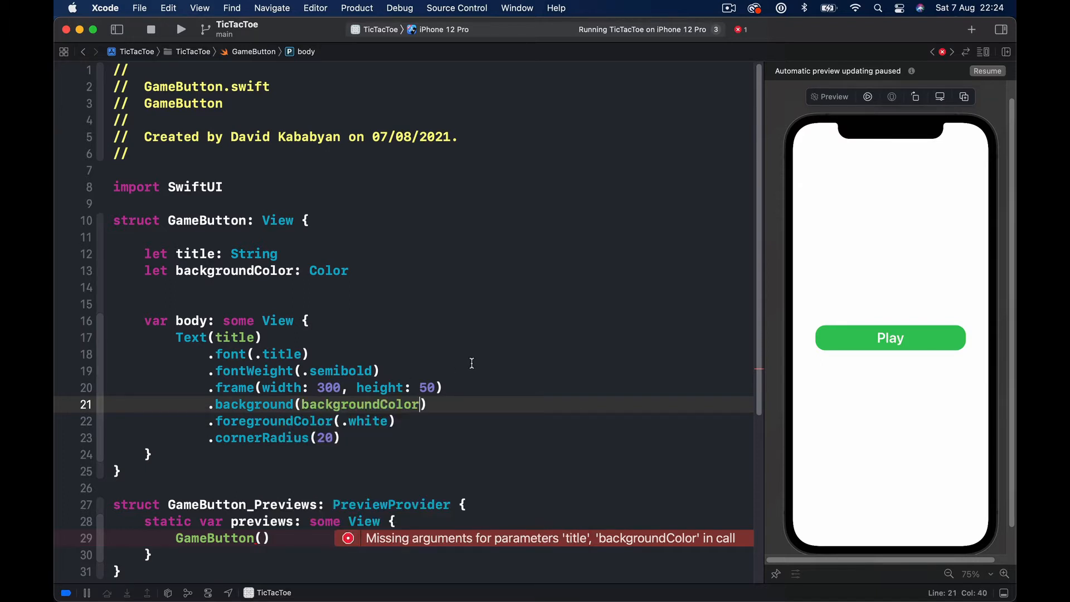
{"action": "scroll", "scroll_direction": "down", "scroll_amount": 3}
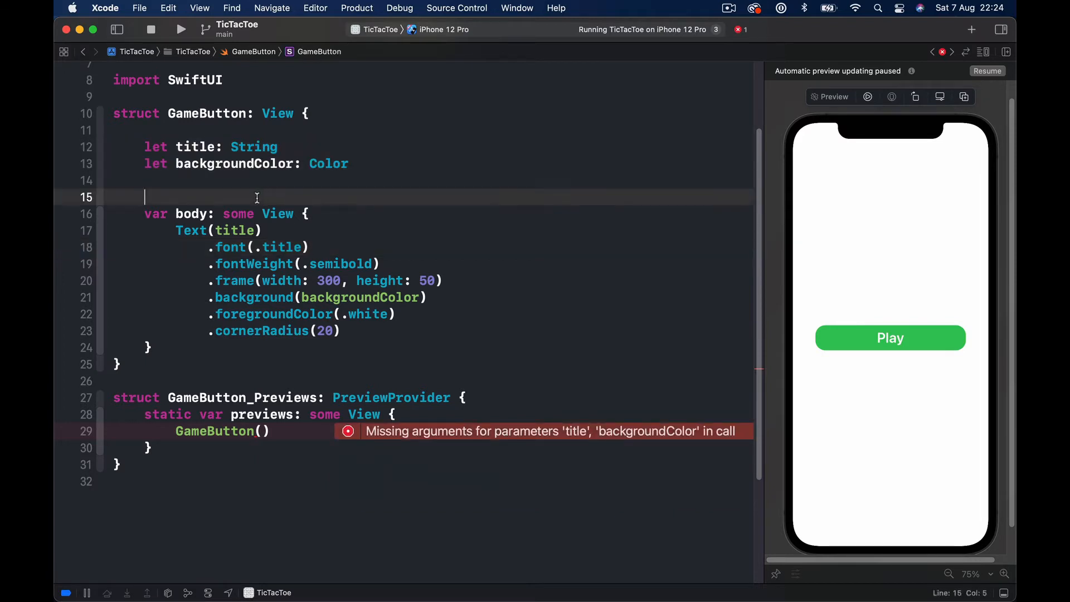
Step: Pass title "Play" and backgroundColor .red in the preview call so it renders a red Play button
{"action": "left_click", "coordinate": [348, 430]}
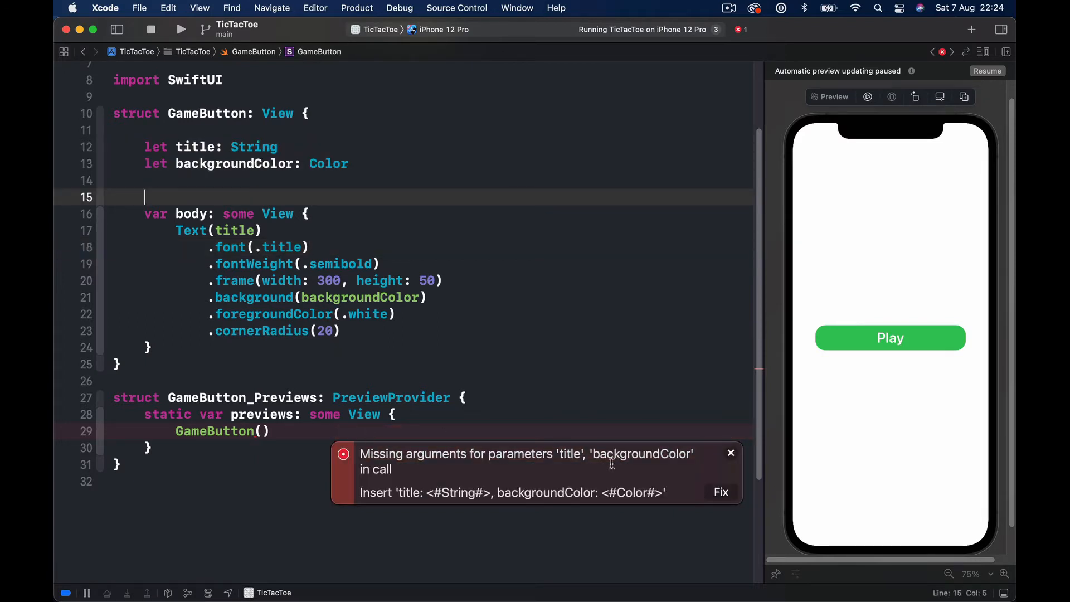
{"action": "left_click", "coordinate": [722, 491]}
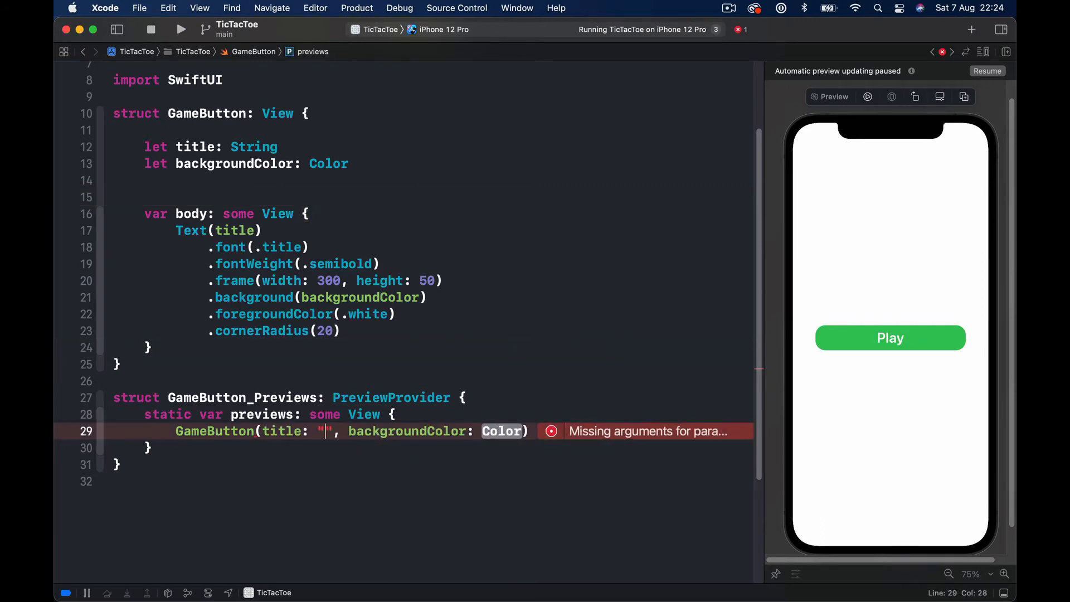
{"action": "type", "text": "Play"}
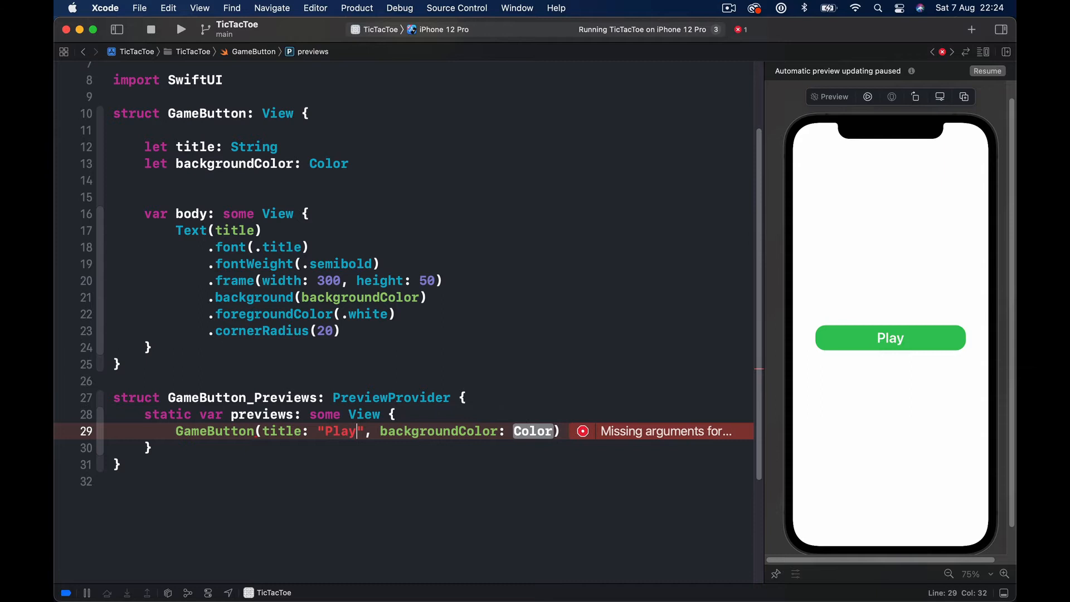
{"action": "double_click", "coordinate": [533, 431]}
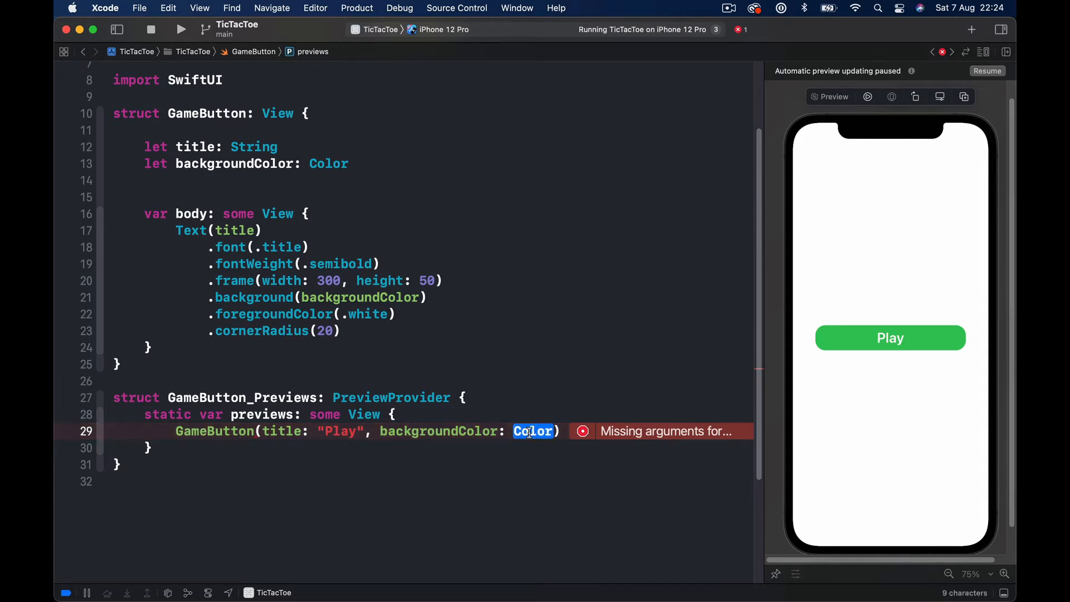
{"action": "type", "text": ".red"}
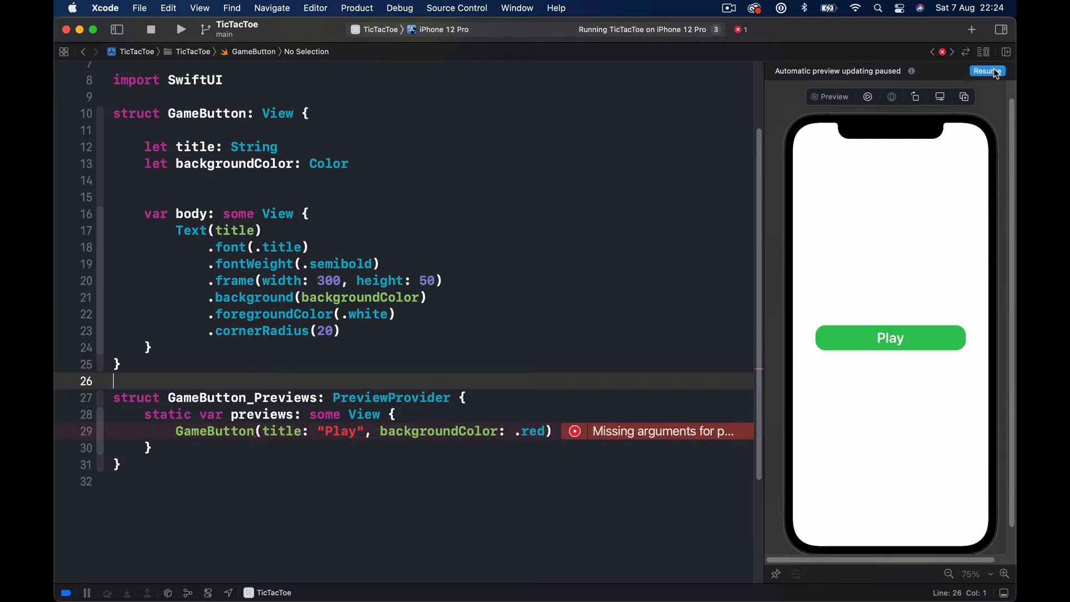
{"action": "left_click", "coordinate": [986, 71]}
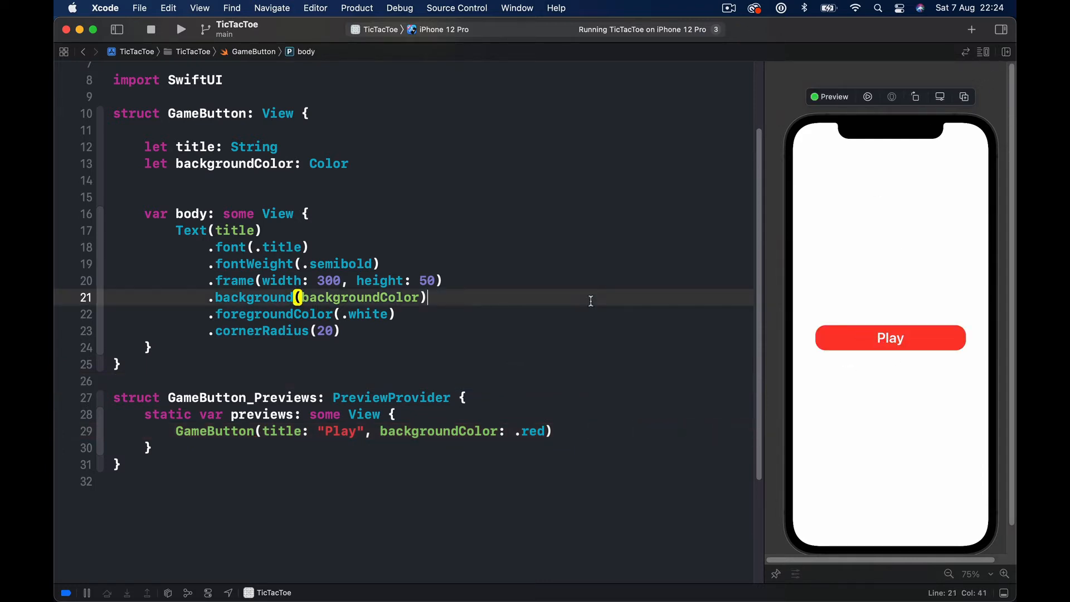
{"action": "left_click", "coordinate": [118, 29]}
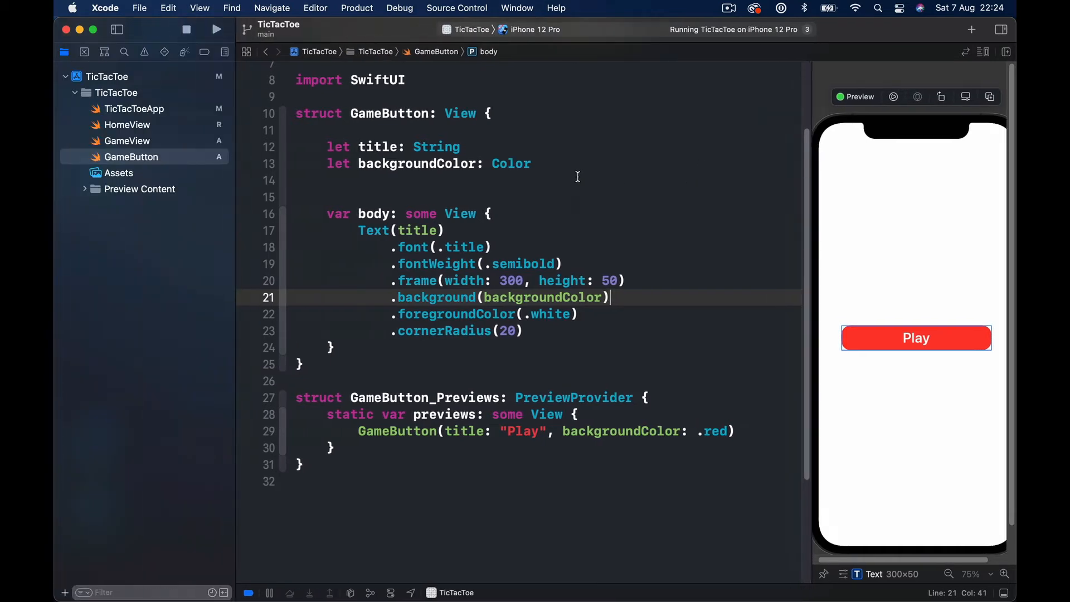
{"action": "left_click", "coordinate": [127, 124]}
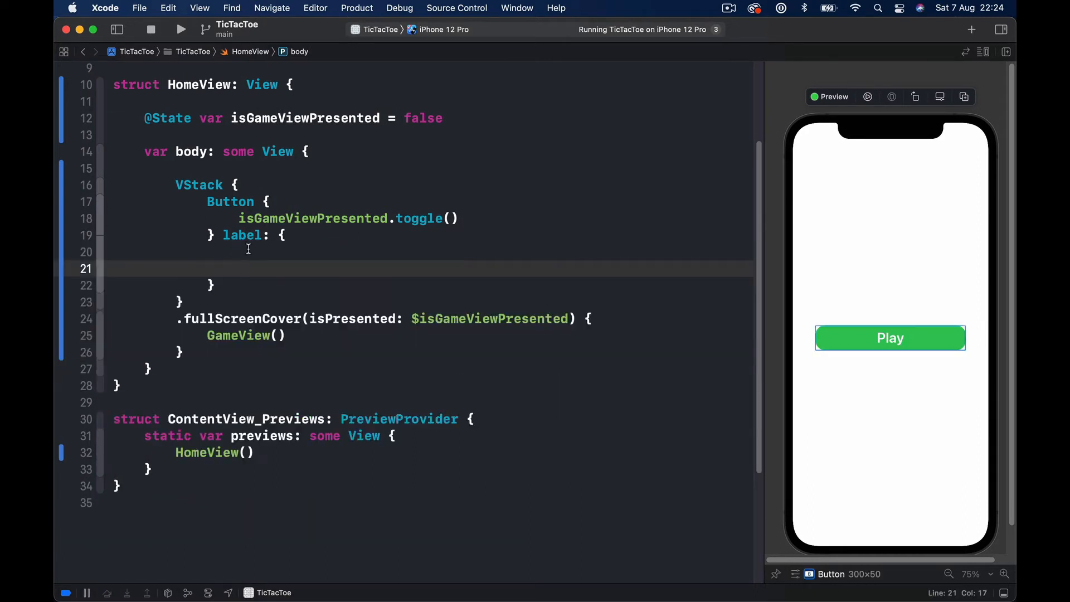
Step: Make HomeView's Button label GameButton(title: "Play", backgroundColor: Color(.systemGreen))
{"action": "type", "text": "Gam"}
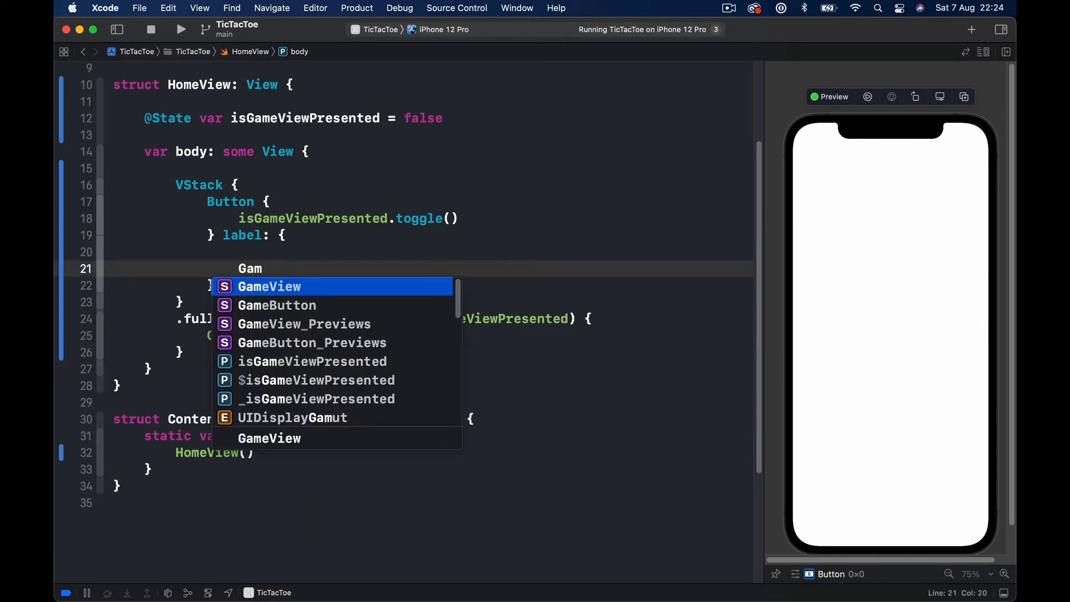
{"action": "left_click", "coordinate": [278, 305]}
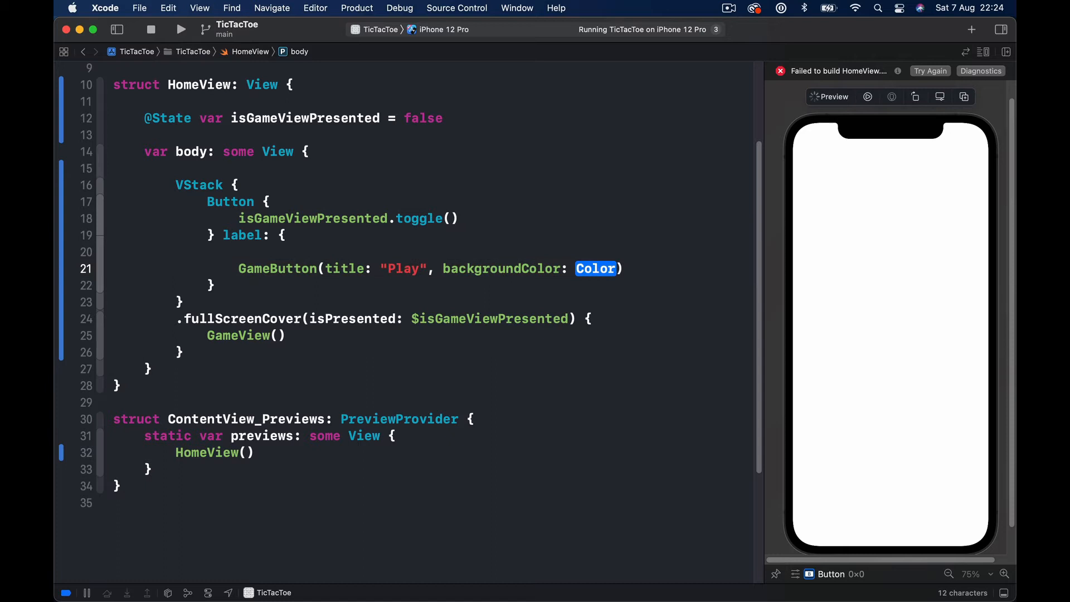
{"action": "type", "text": "Col"}
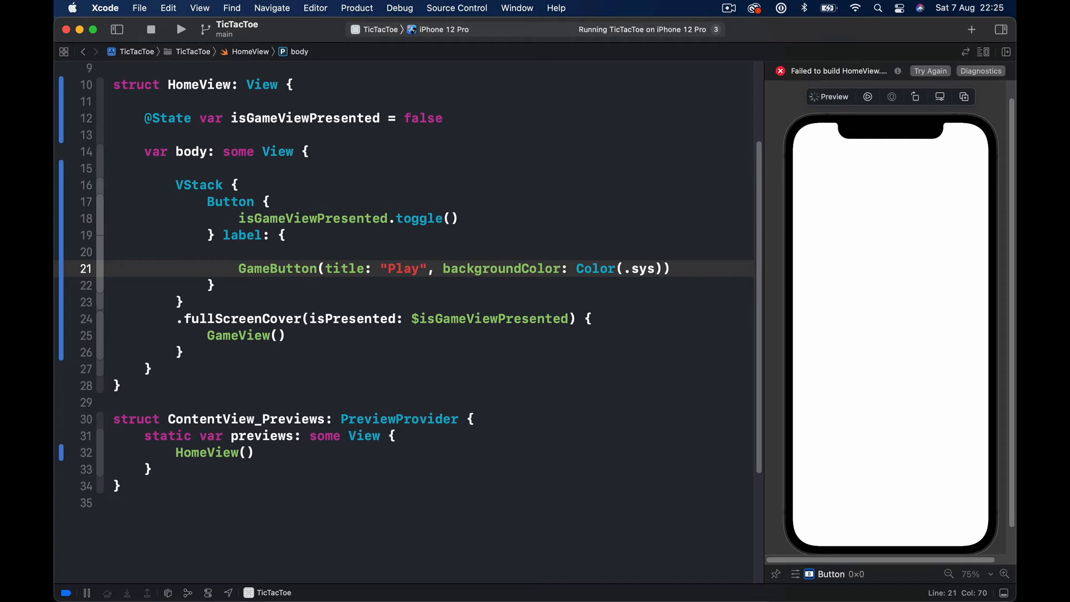
{"action": "type", "text": "t"}
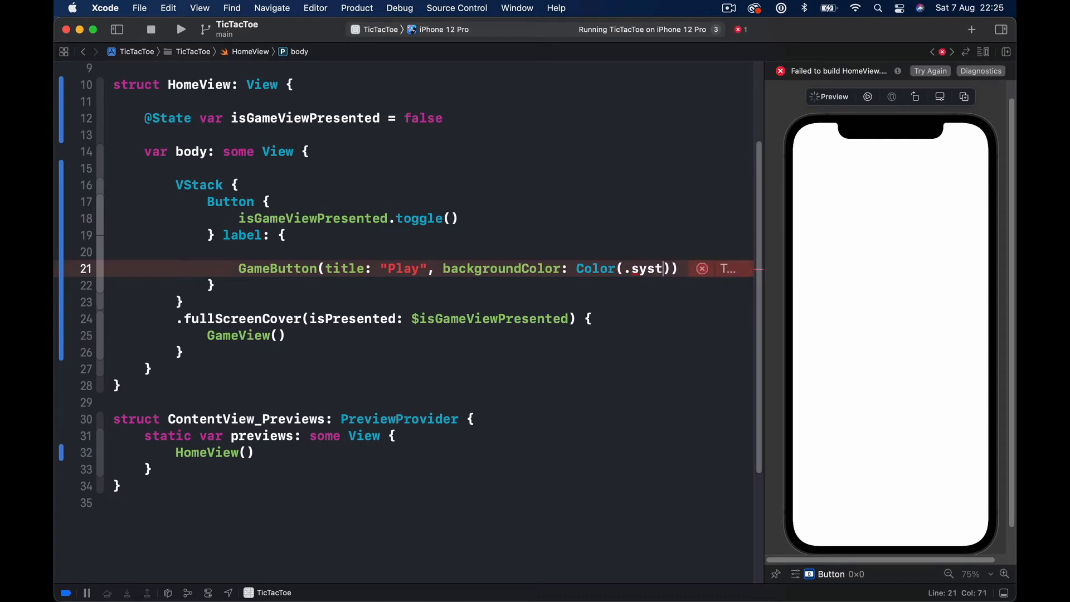
{"action": "type", "text": "em"}
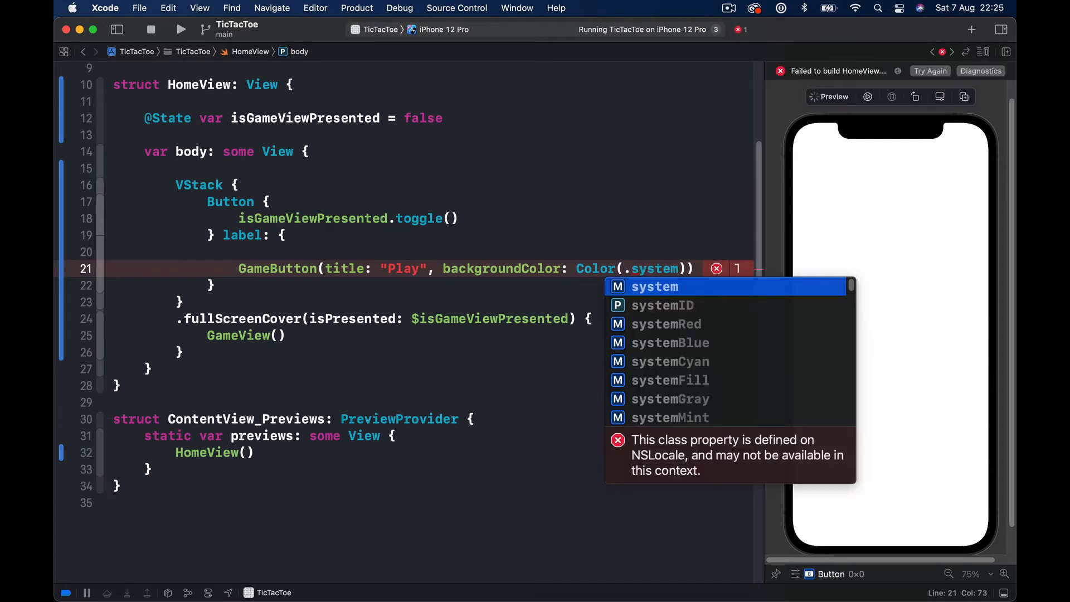
{"action": "type", "text": "Gr"}
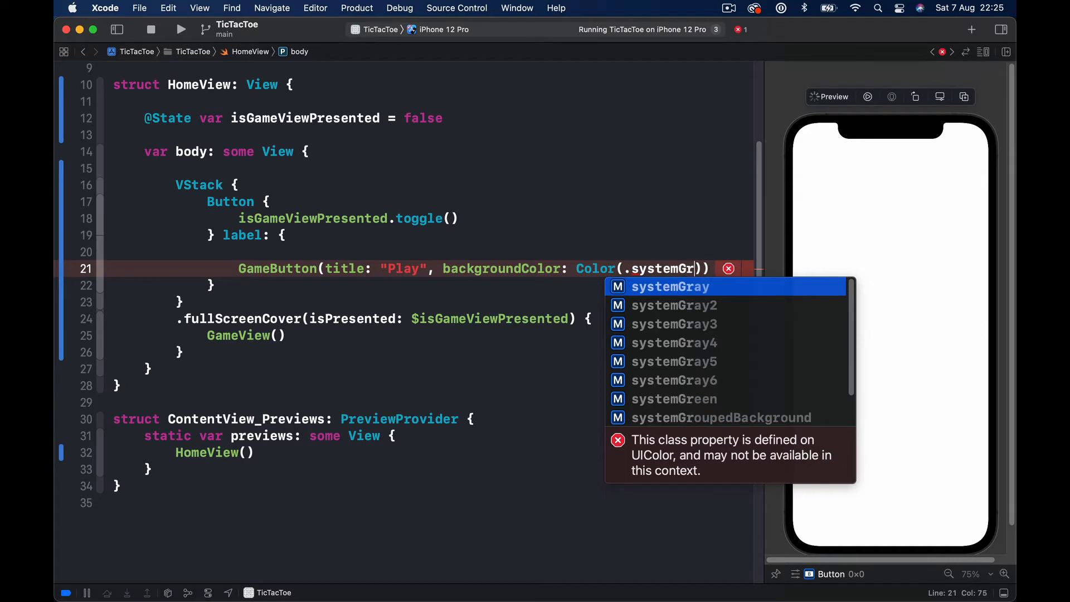
{"action": "left_click", "coordinate": [675, 399]}
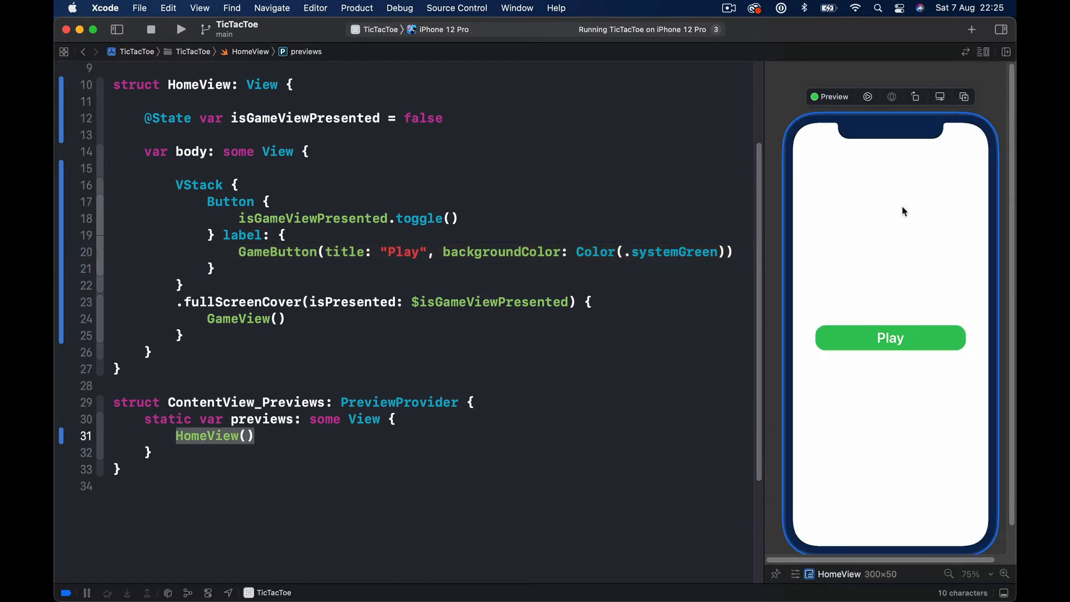
{"action": "left_click", "coordinate": [869, 96]}
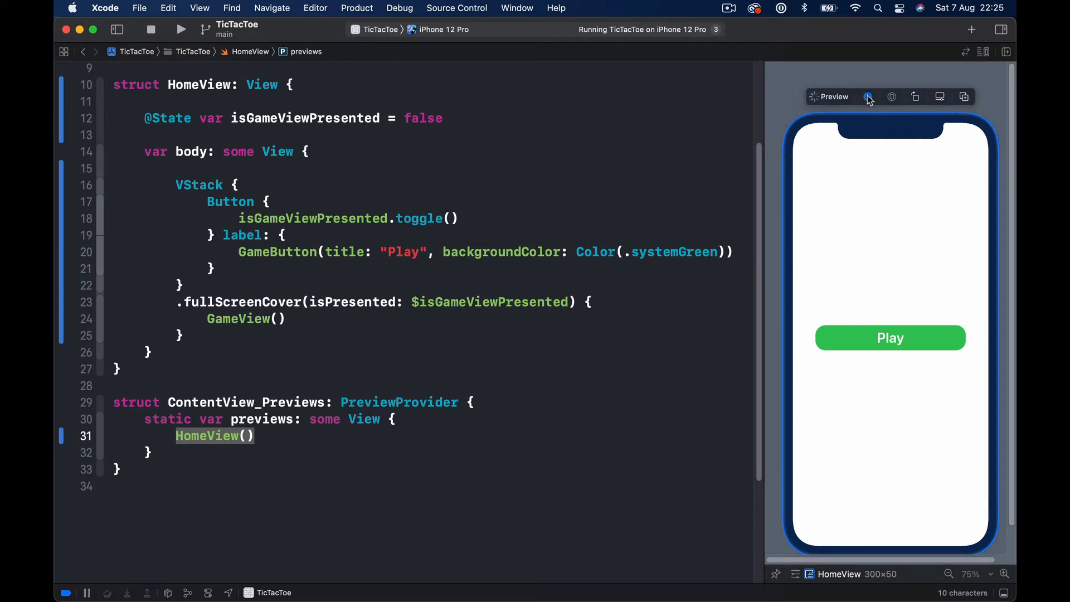
{"action": "left_click", "coordinate": [868, 95]}
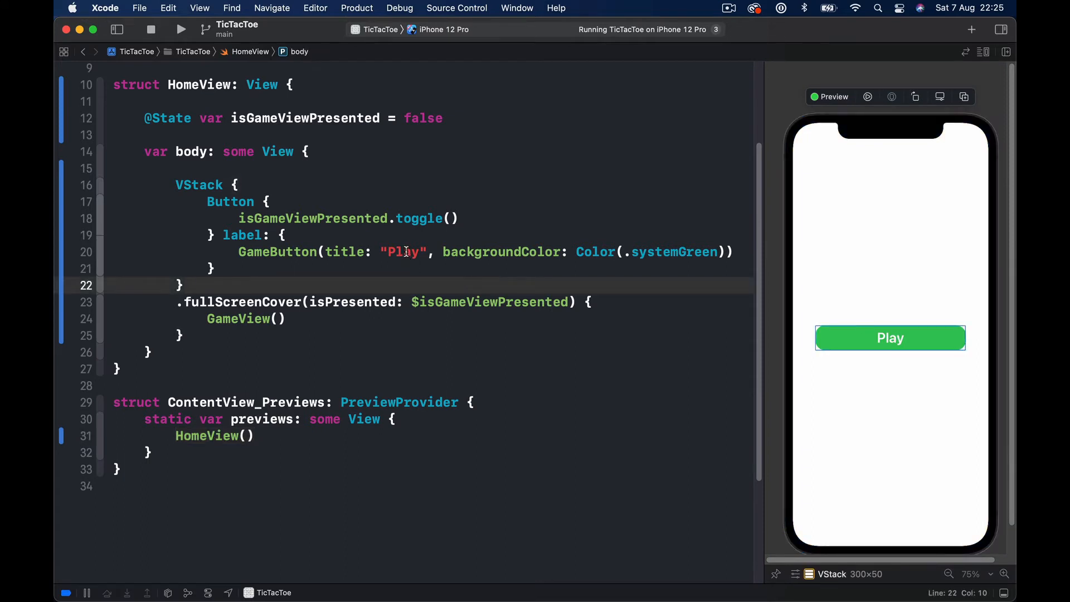
{"action": "type", "text": "Test"}
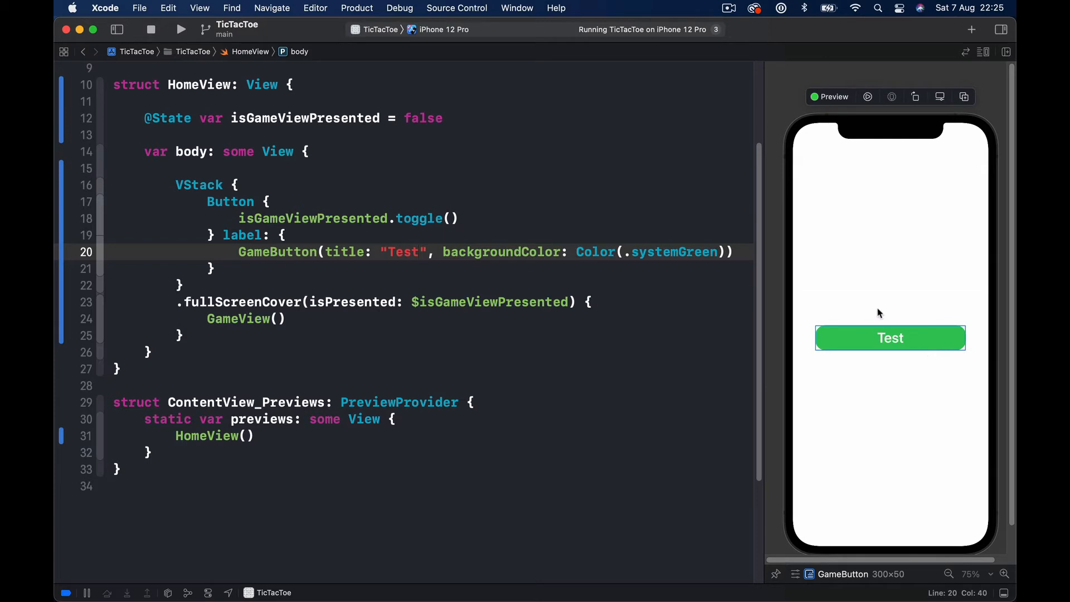
{"action": "type", "text": "Play"}
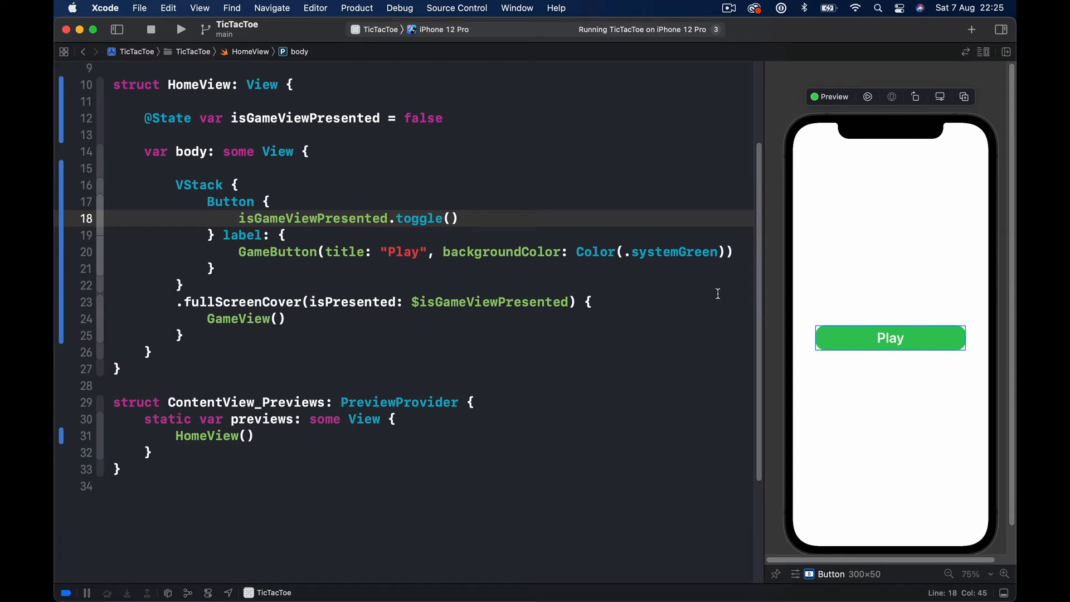
{"action": "left_click", "coordinate": [320, 252]}
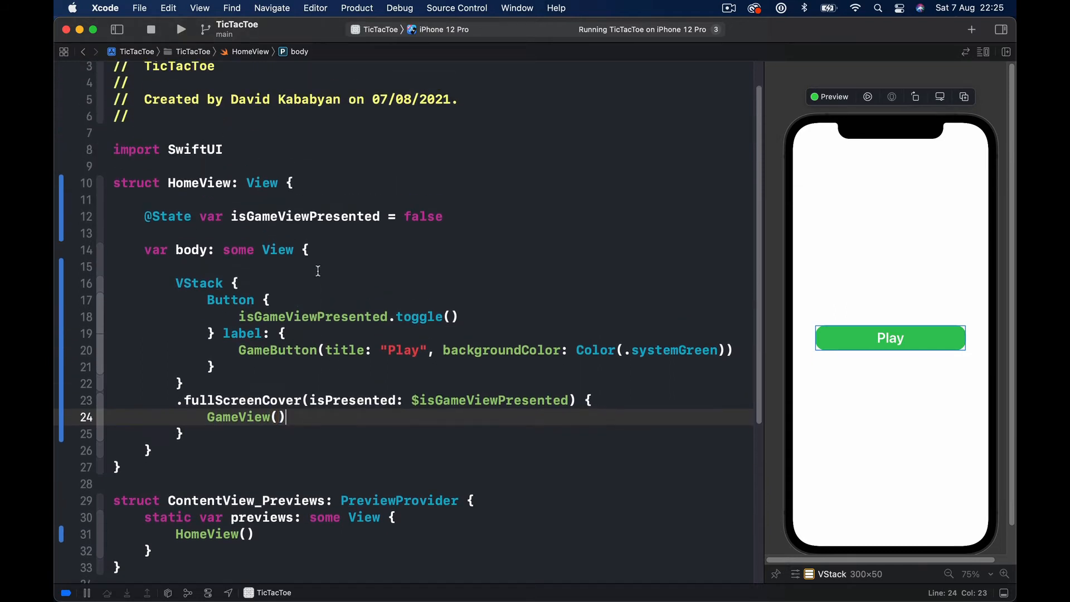
{"action": "left_click", "coordinate": [117, 29]}
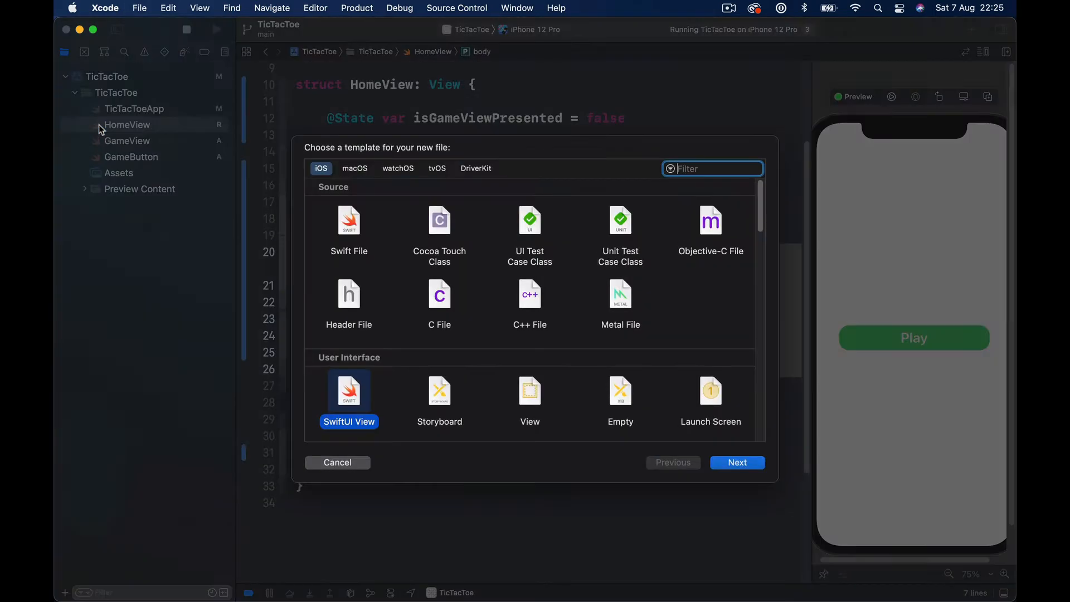
Step: Create a new SwiftUI View file named HomeViewModel in the project
{"action": "left_click", "coordinate": [737, 462]}
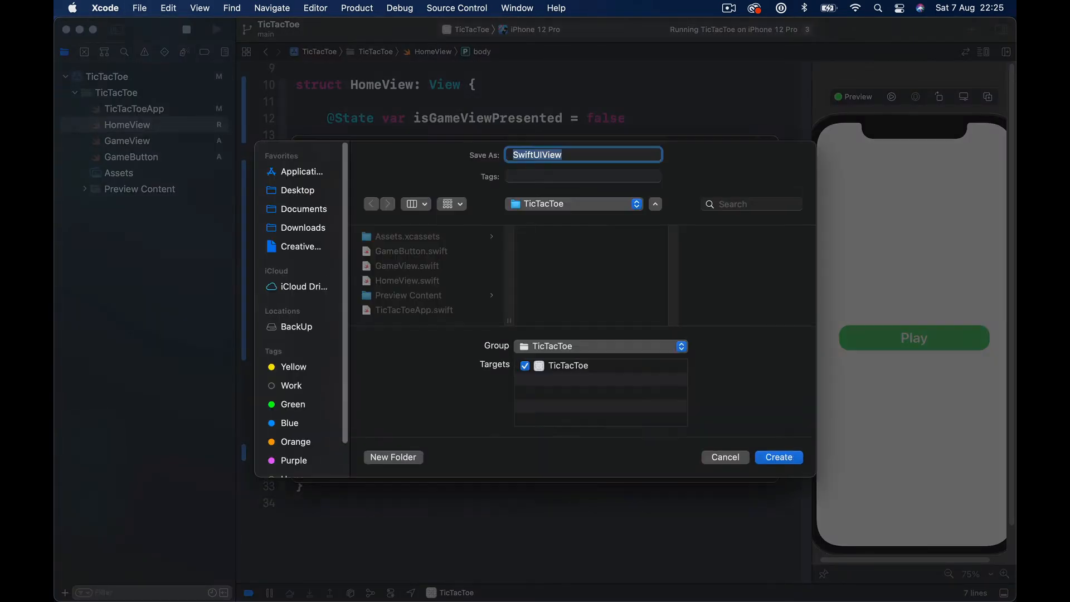
{"action": "type", "text": "H"}
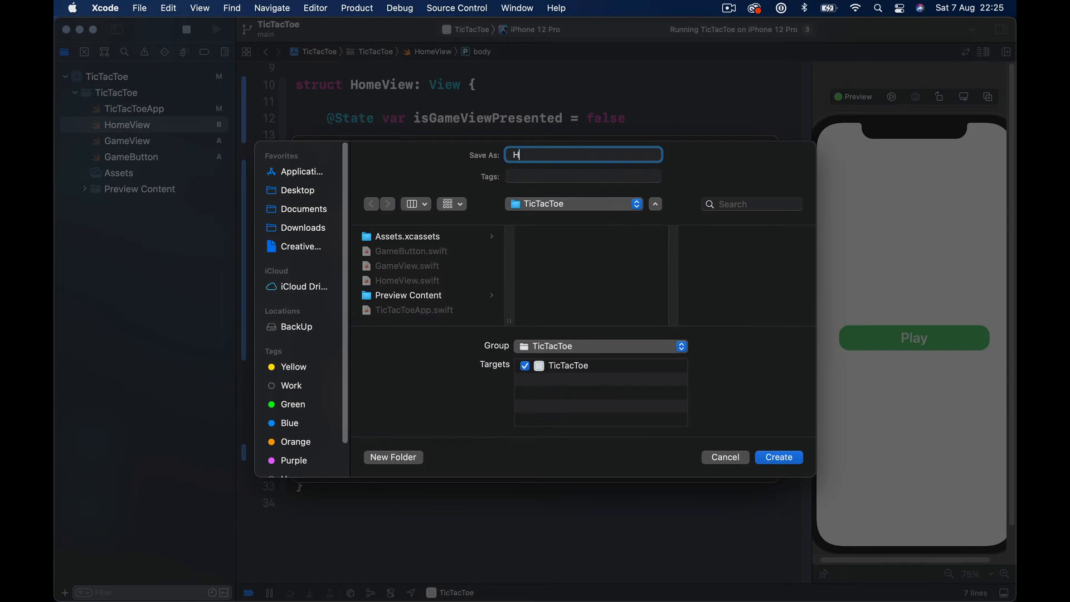
{"action": "type", "text": "omeView"}
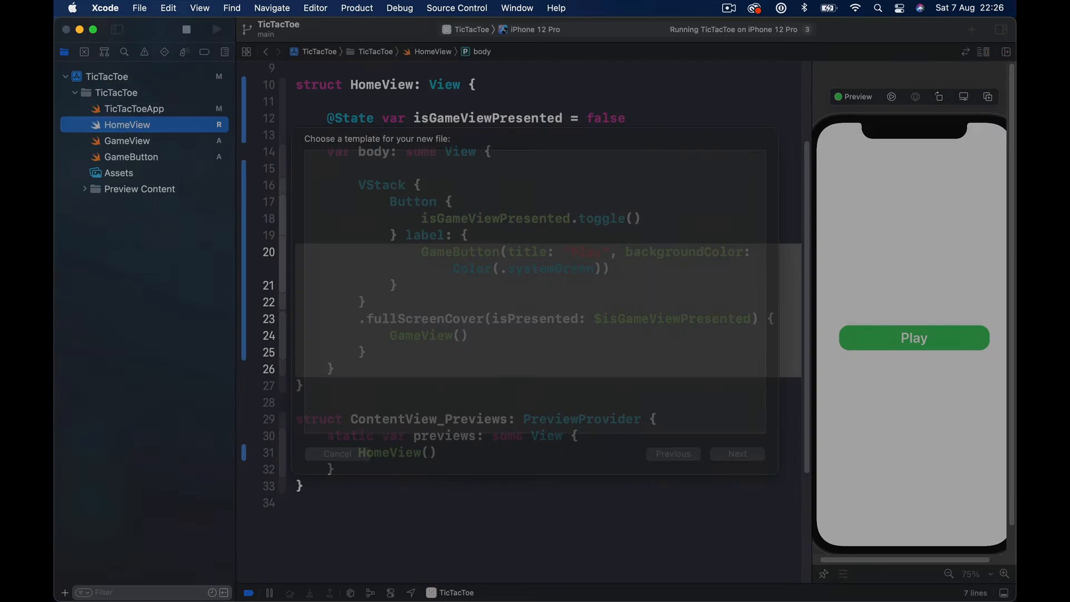
{"action": "left_click", "coordinate": [141, 141]}
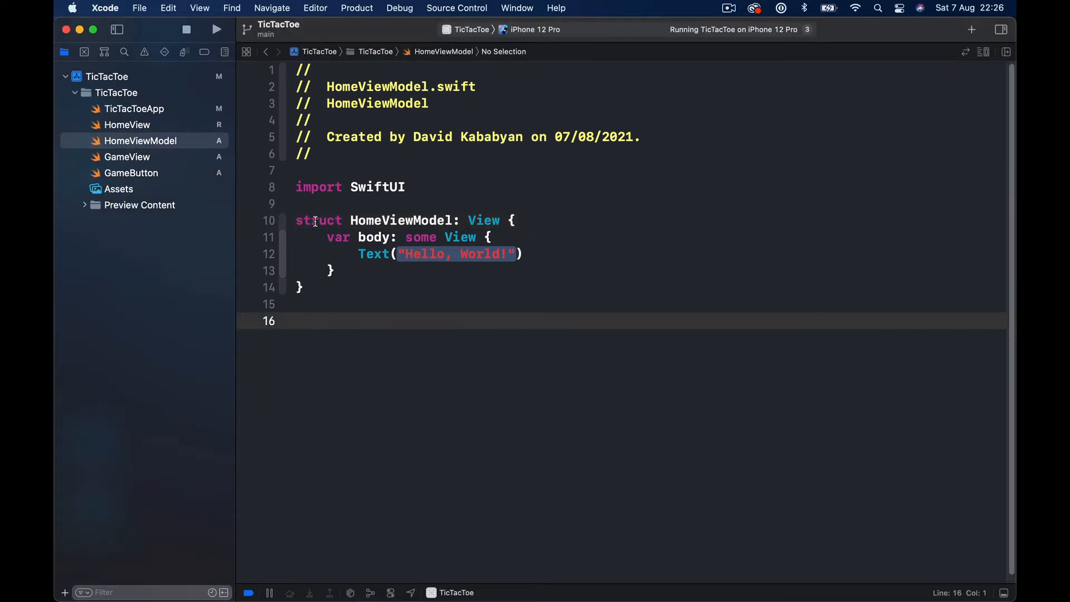
Step: Rewrite HomeViewModel as 'final class HomeViewModel: ObservableObject { }' and go back to HomeView
{"action": "double_click", "coordinate": [319, 220]}
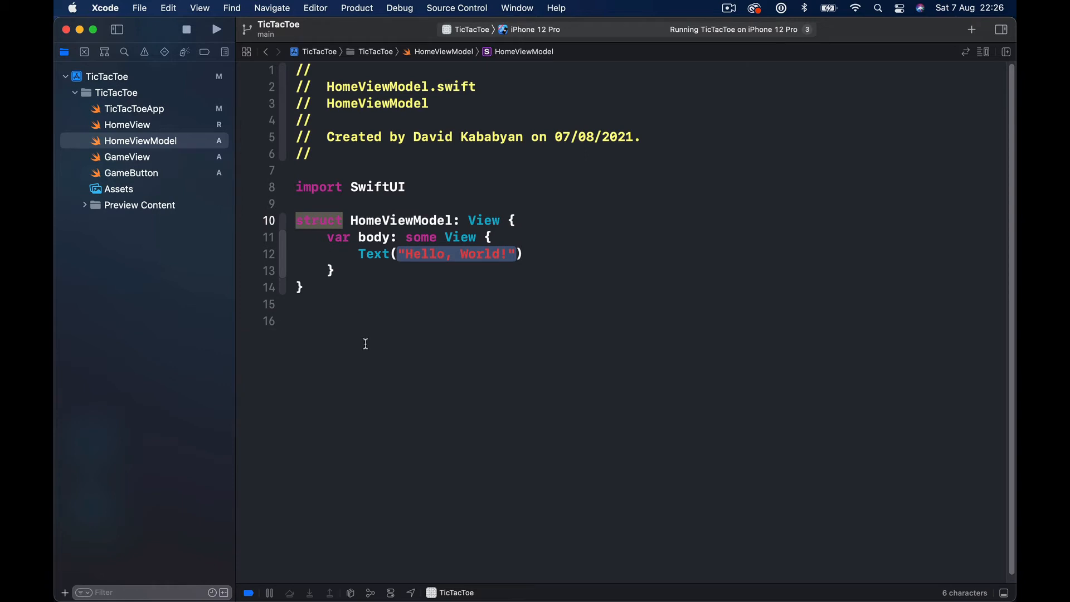
{"action": "type", "text": "final class"}
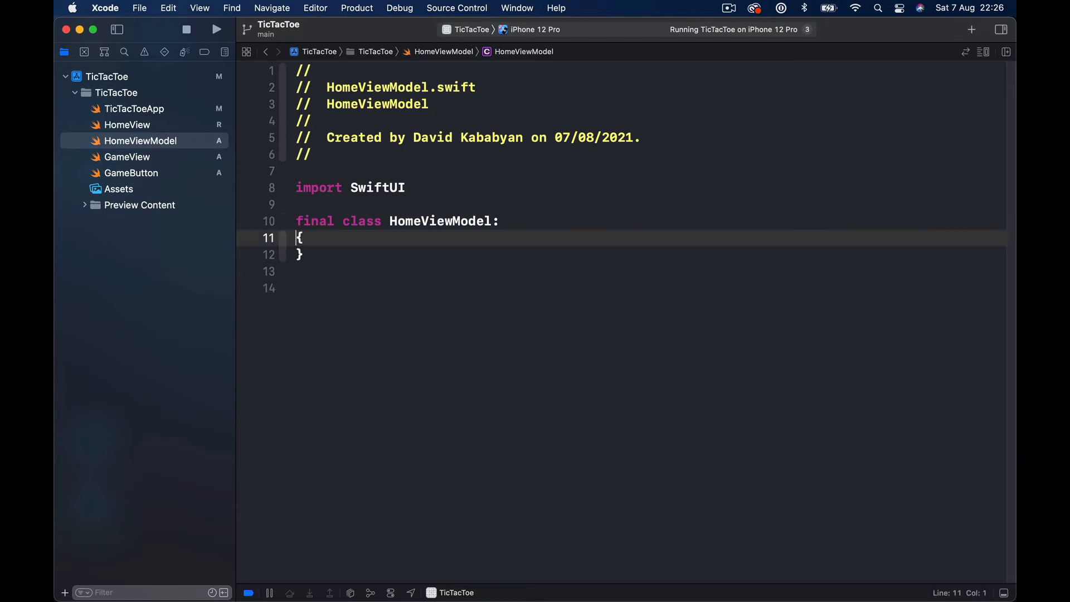
{"action": "key", "text": "Backspace"}
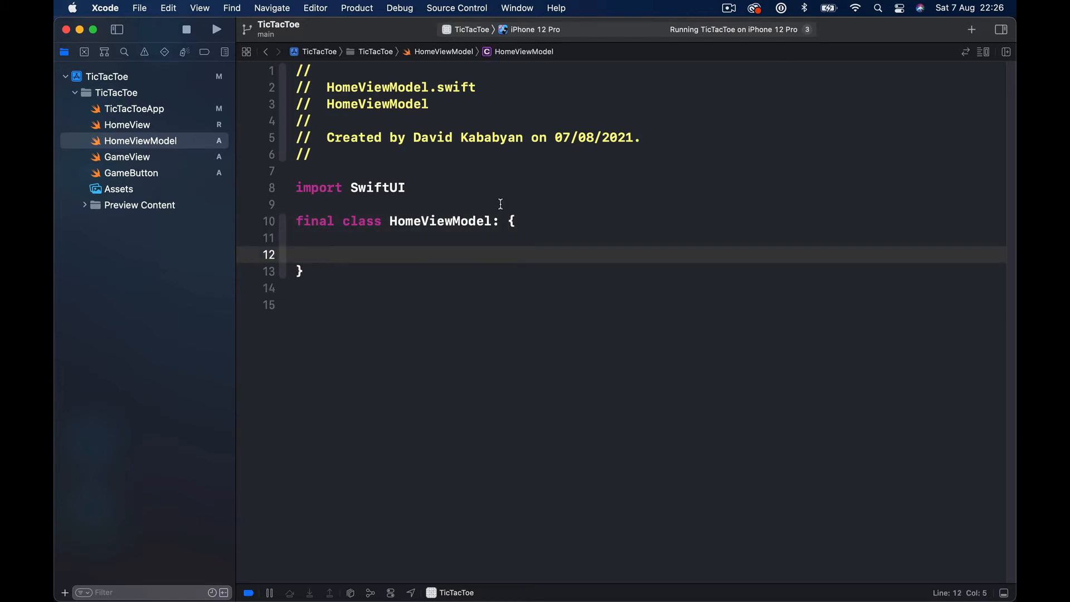
{"action": "left_click", "coordinate": [515, 221]}
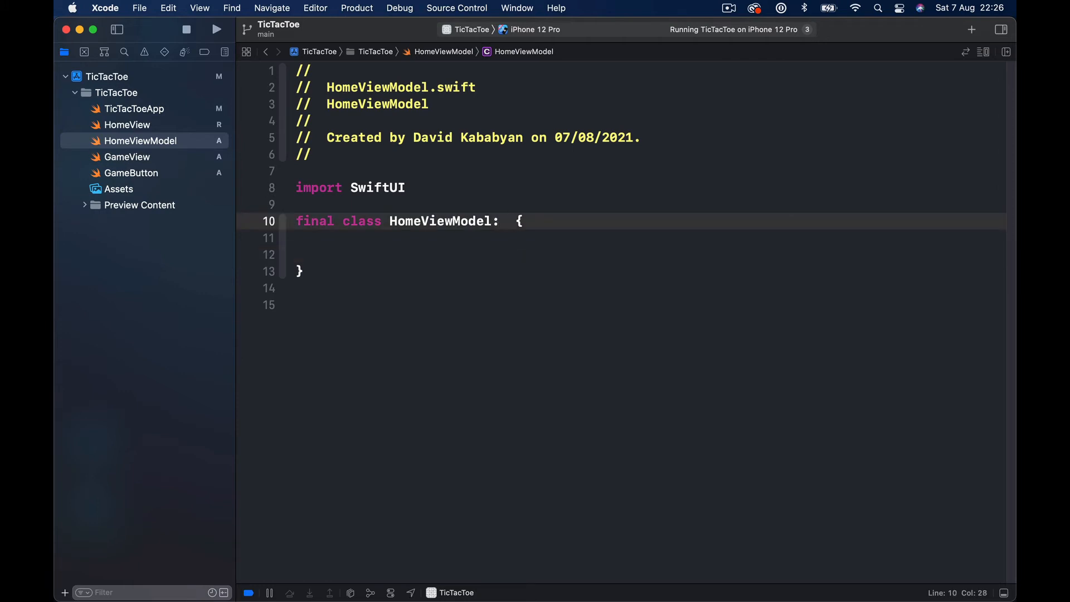
{"action": "type", "text": "ObservableObject"}
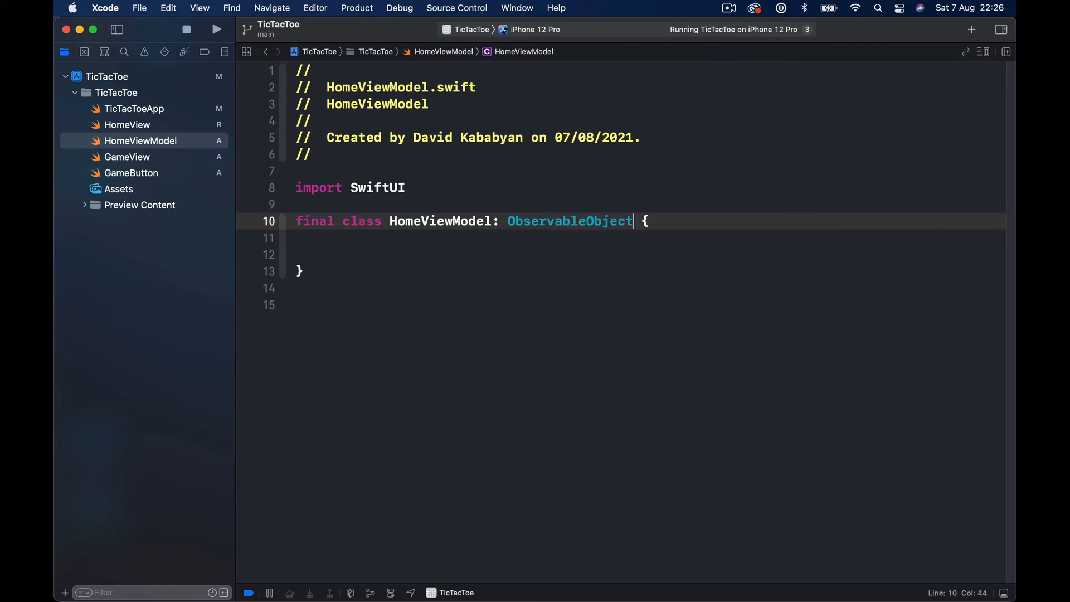
{"action": "key", "text": "return"}
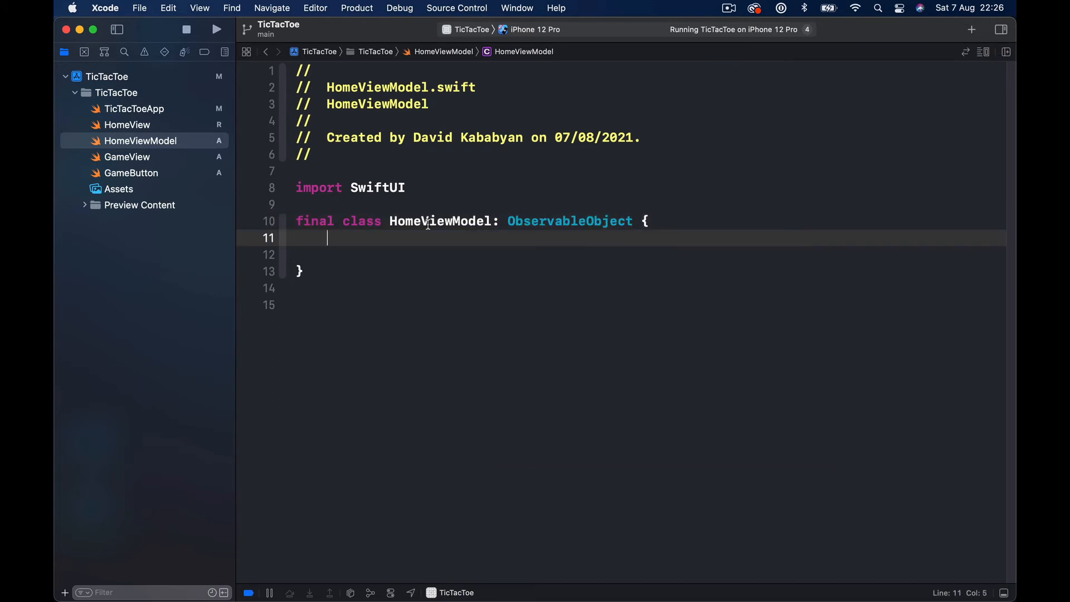
{"action": "left_click", "coordinate": [128, 123]}
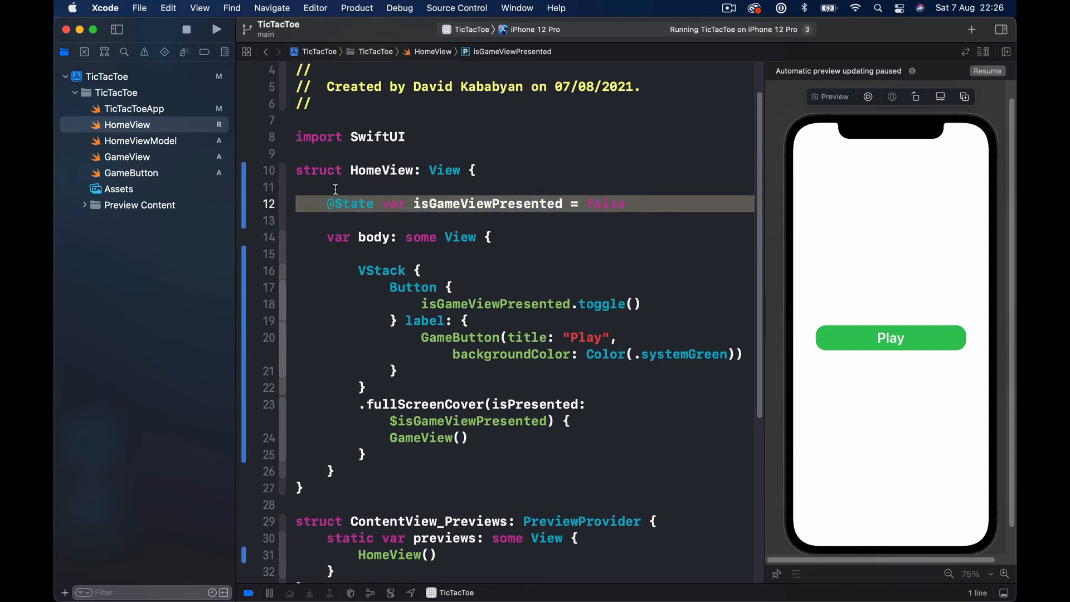
{"action": "left_click", "coordinate": [140, 140]}
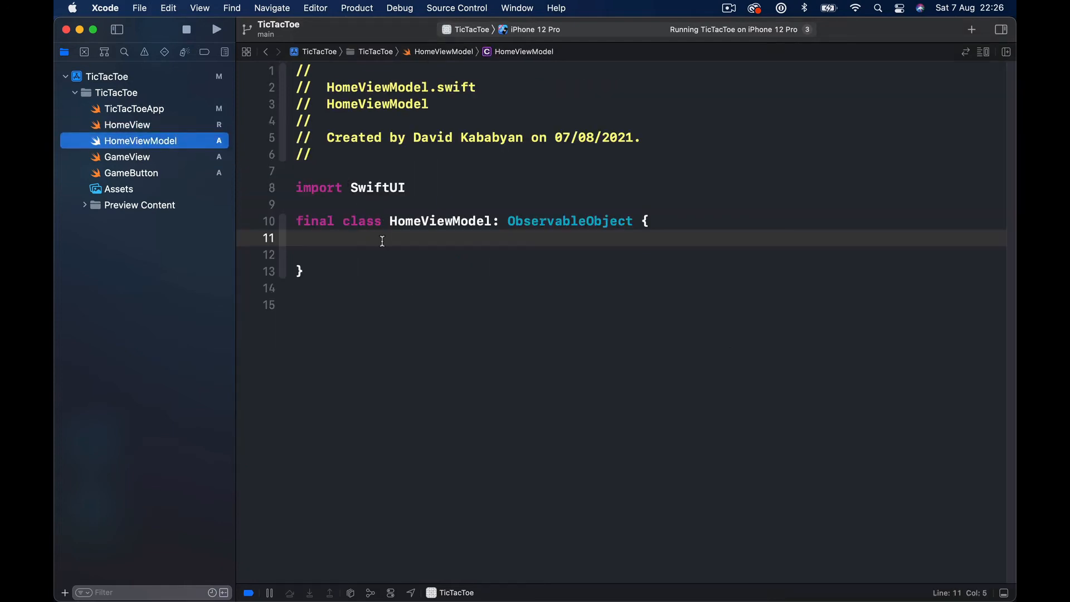
{"action": "type", "text": "@State var isGameViewPresented = false"}
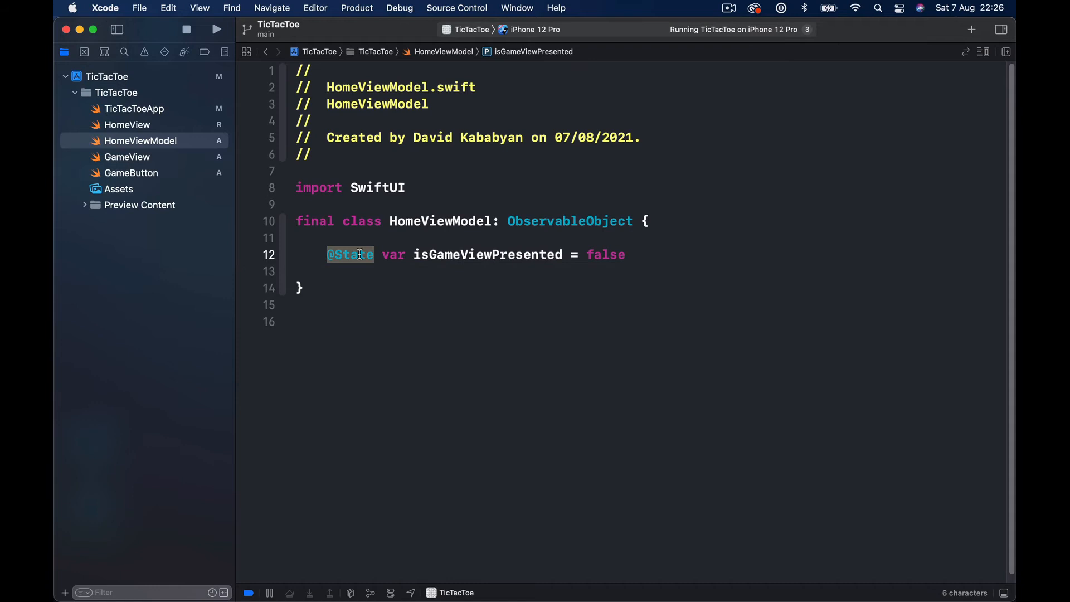
{"action": "left_click", "coordinate": [375, 255]}
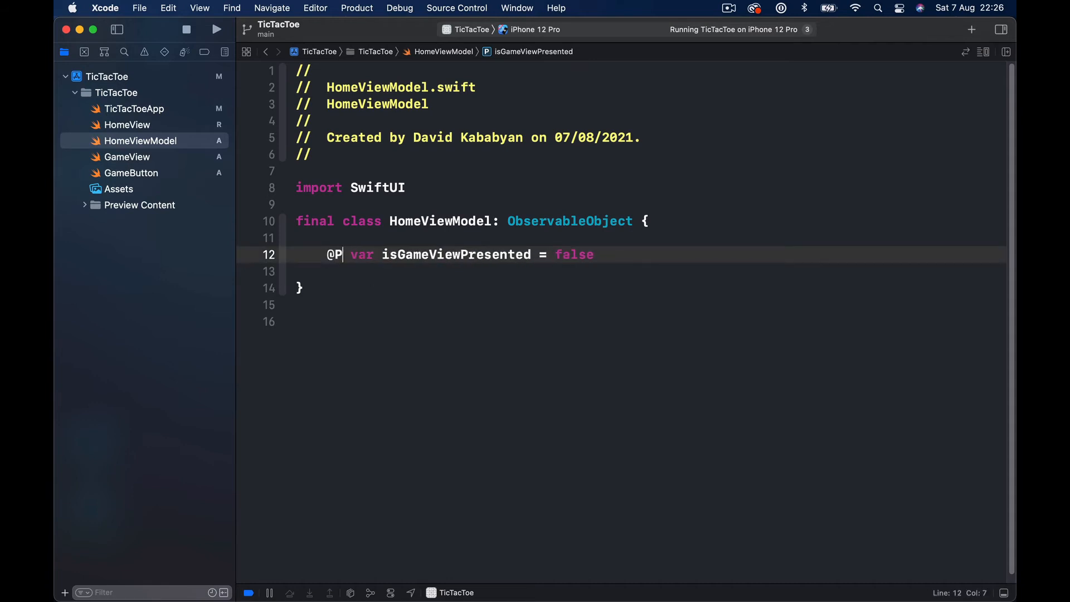
{"action": "type", "text": "ublished"}
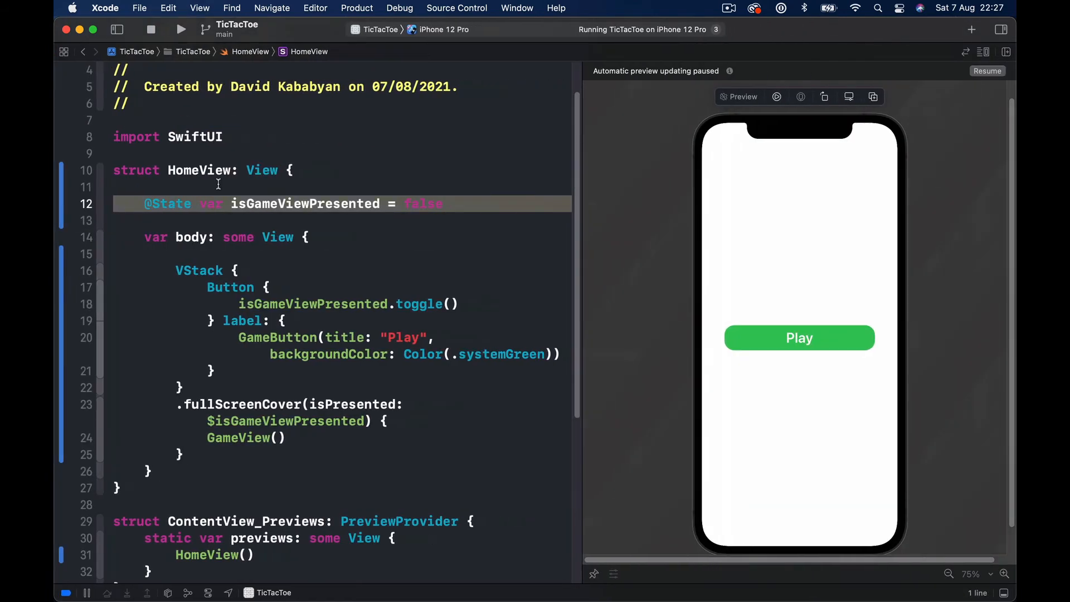
{"action": "left_click", "coordinate": [205, 221]}
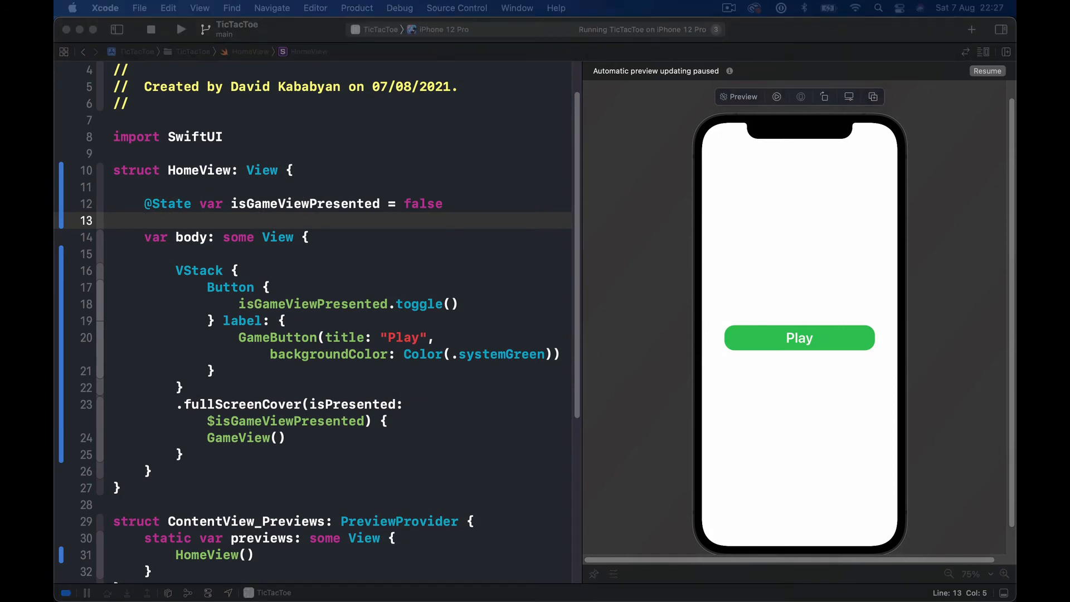
{"action": "mouse_move", "coordinate": [371, 212]}
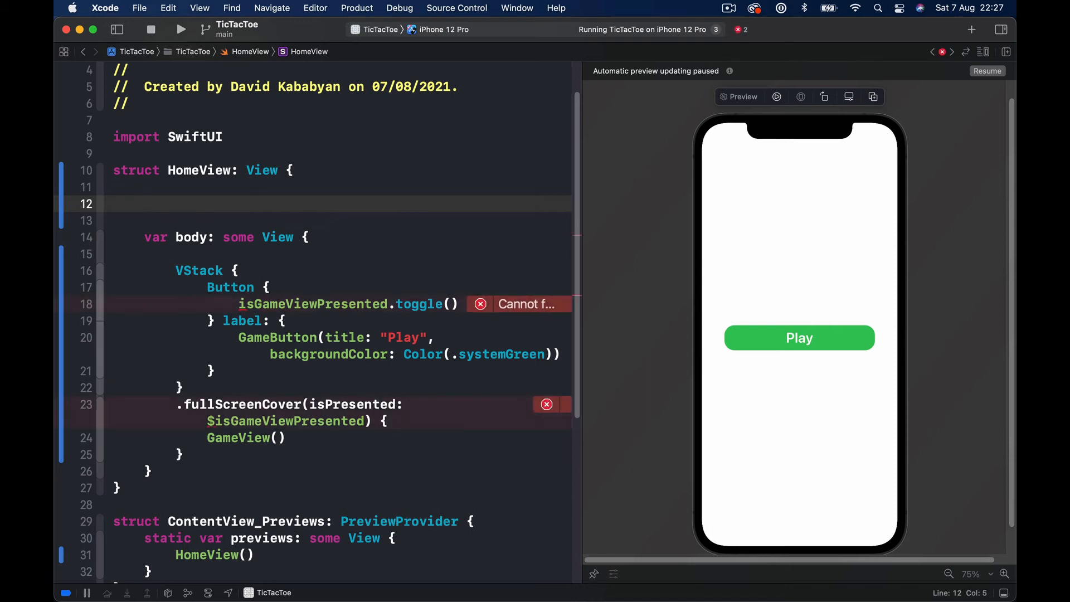
{"action": "type", "text": "@S"}
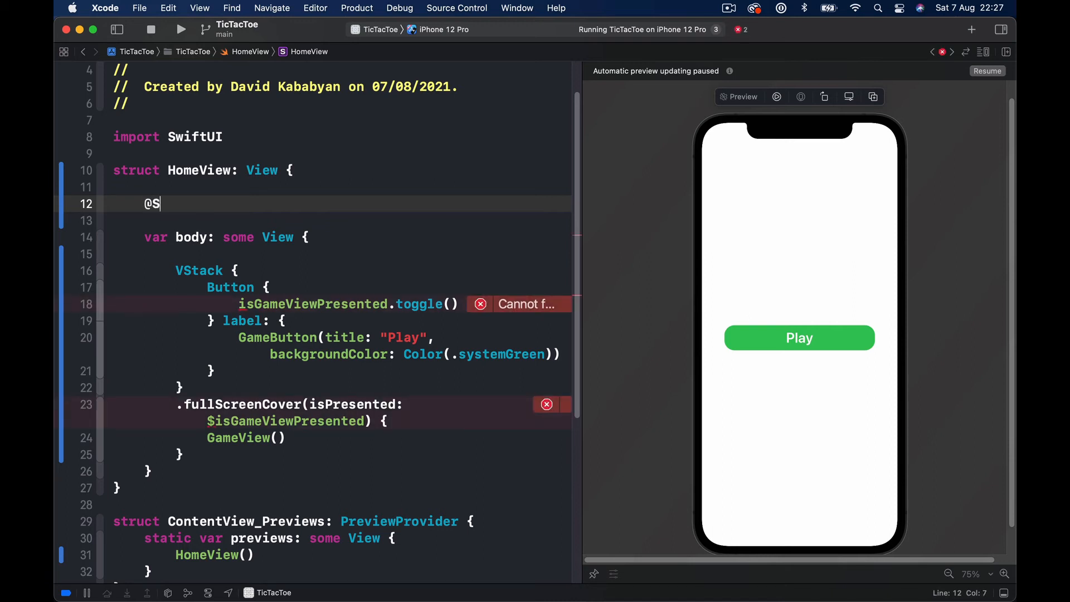
{"action": "type", "text": "tateOb"}
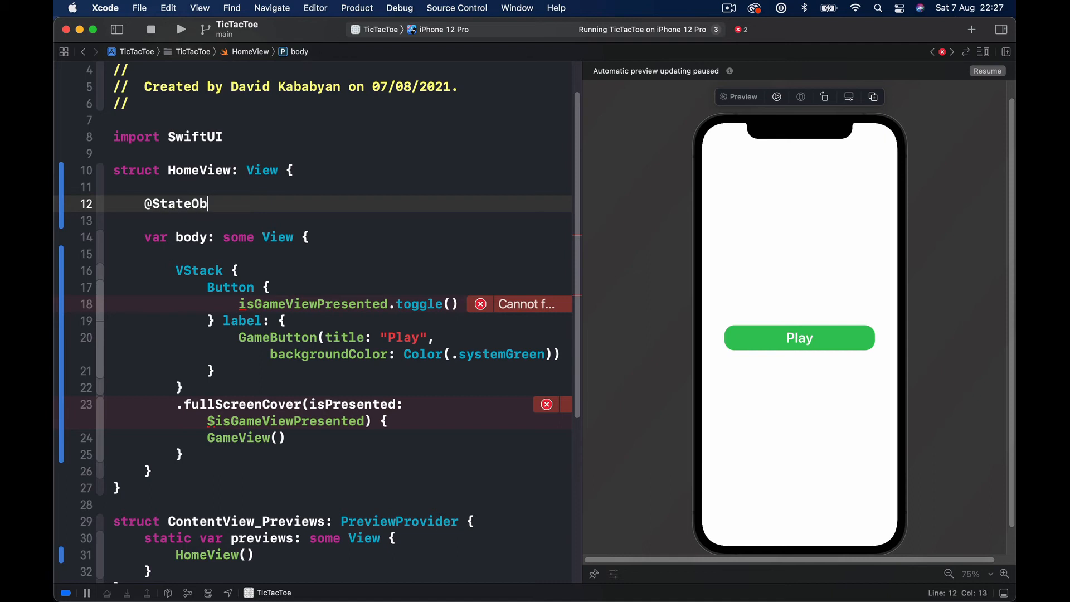
{"action": "type", "text": "ject"}
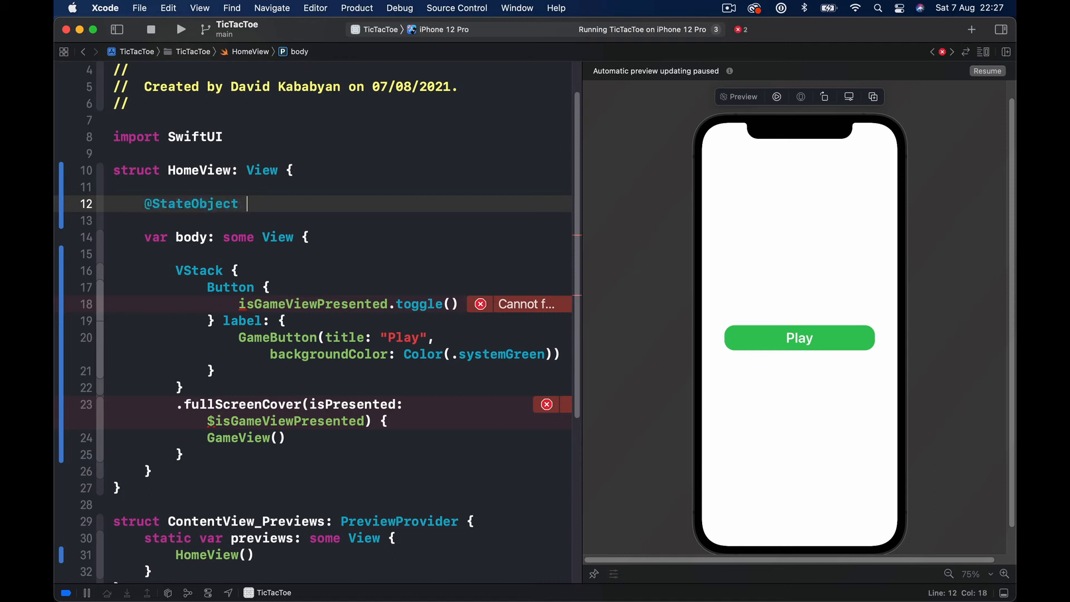
{"action": "type", "text": "var v"}
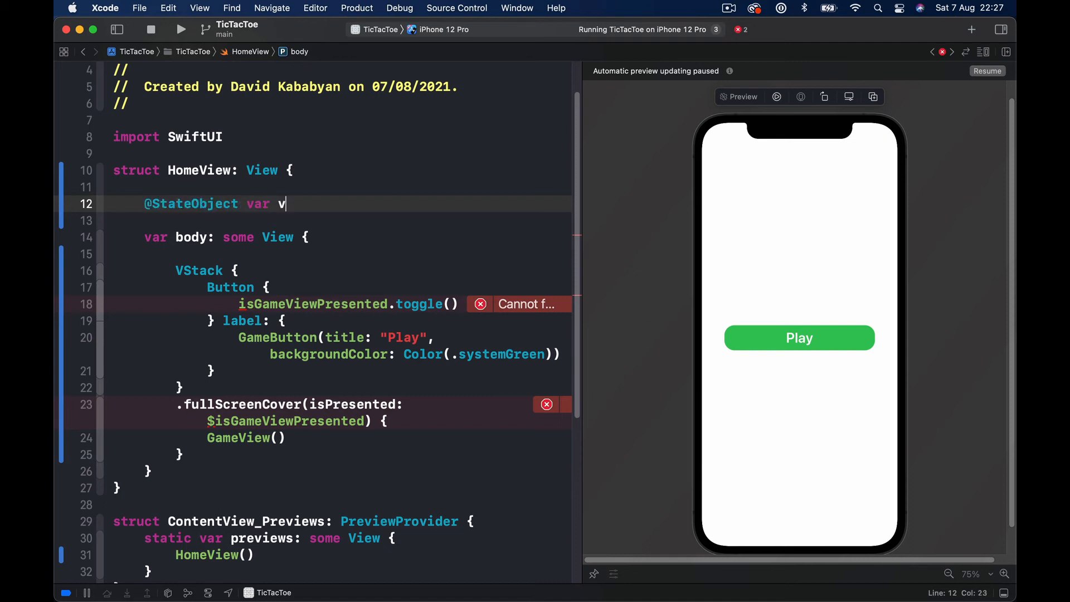
{"action": "type", "text": "iewModel"}
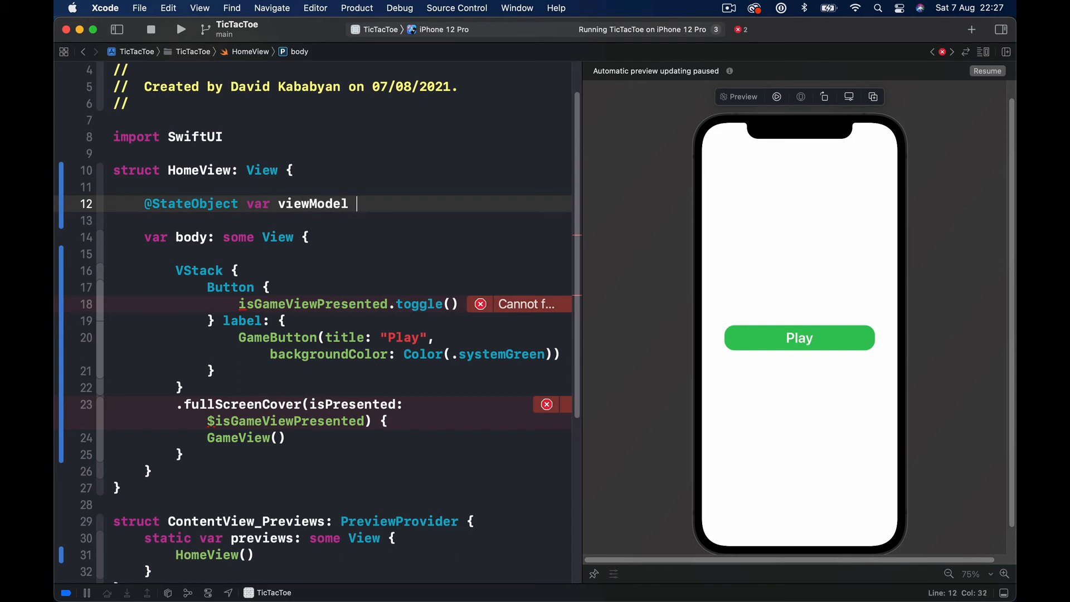
{"action": "type", "text": "= Ho"}
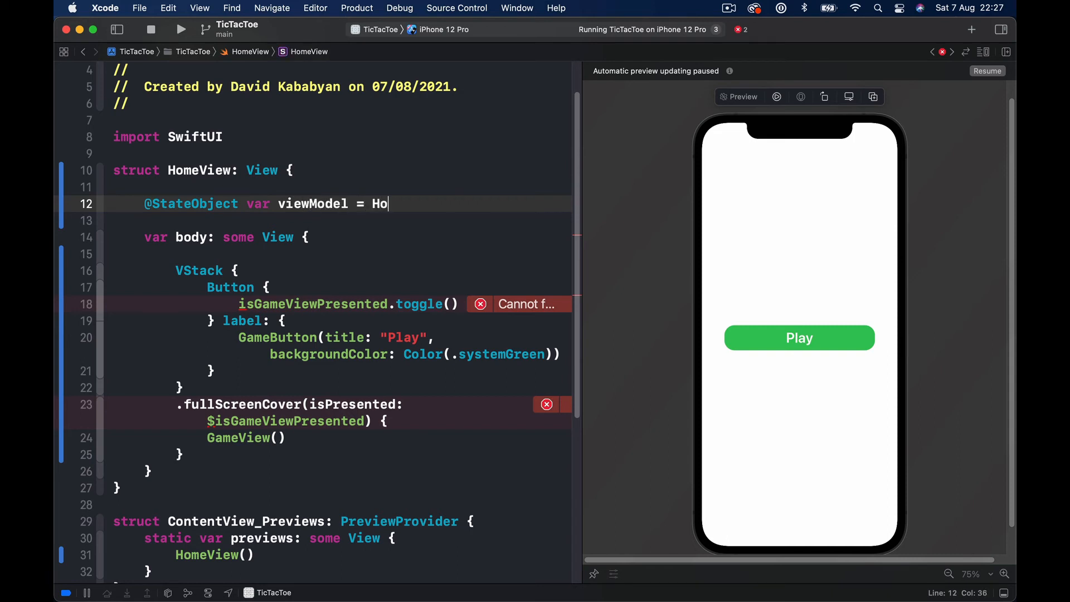
{"action": "type", "text": "meViewModel"}
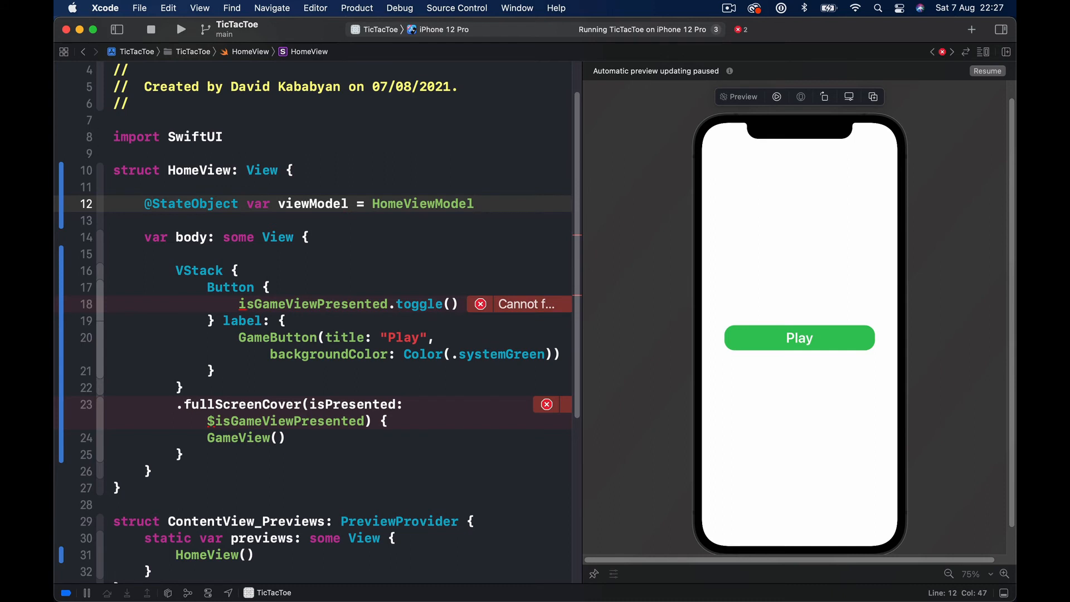
{"action": "type", "text": "()"}
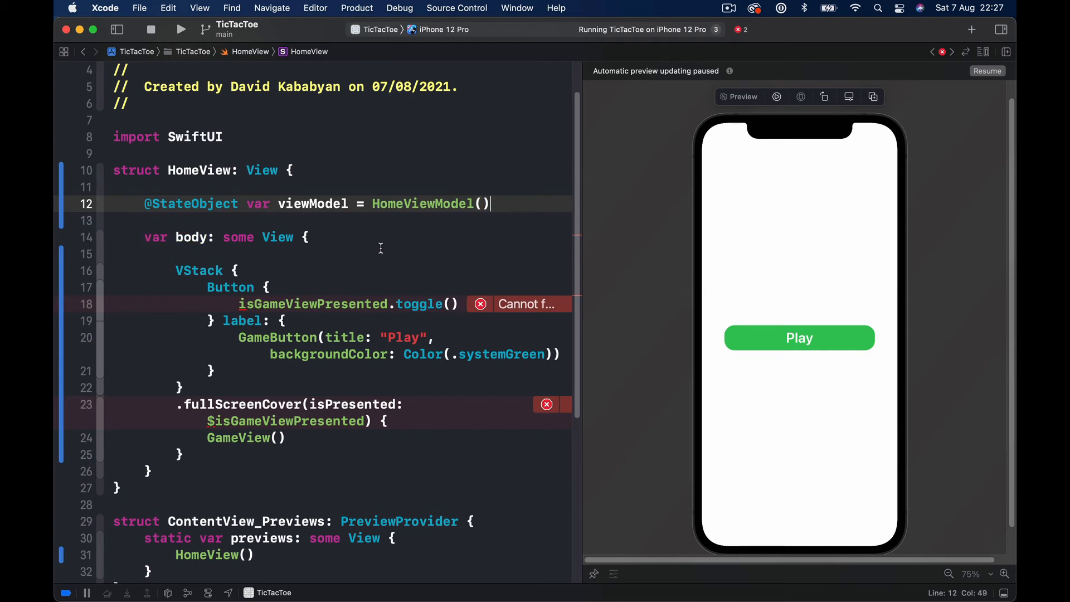
{"action": "double_click", "coordinate": [312, 203]}
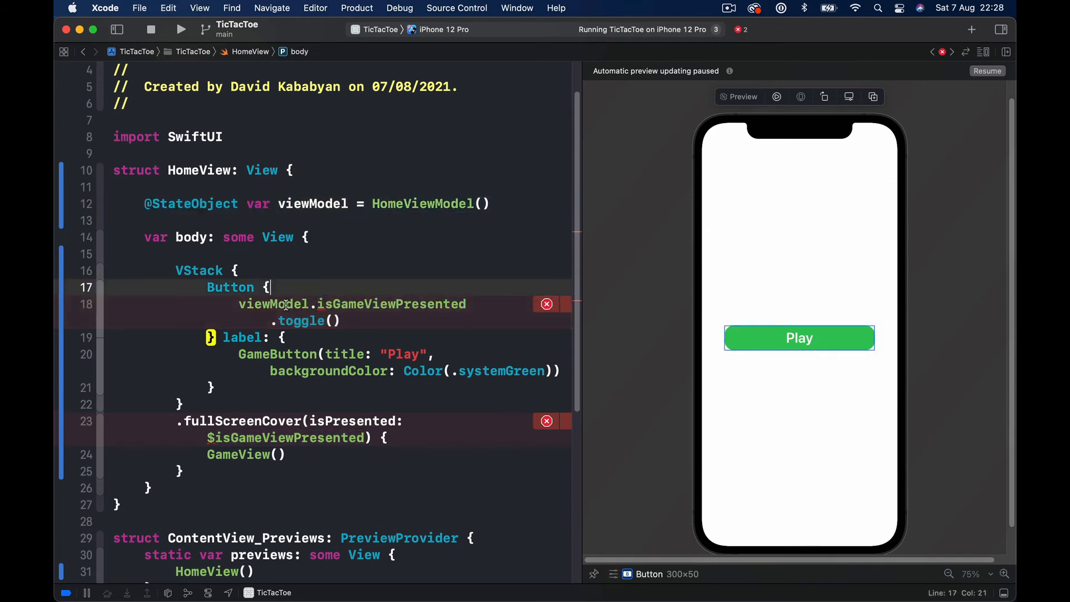
Step: Set viewModel.isGameViewPresented = true in the button action and bind fullScreenCover to $viewModel.isGameViewPresented
{"action": "double_click", "coordinate": [273, 304]}
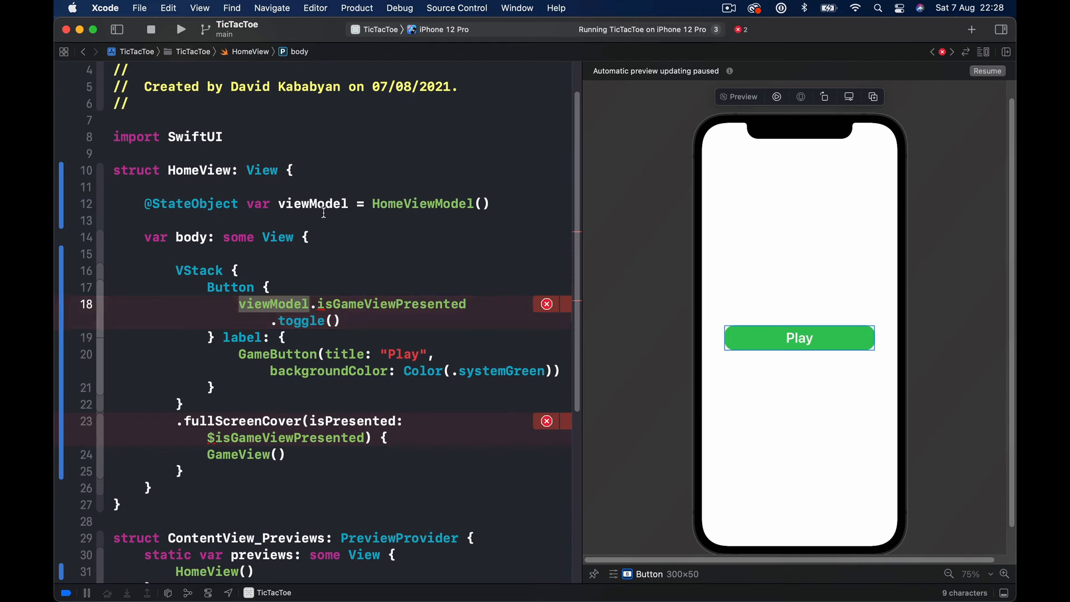
{"action": "double_click", "coordinate": [312, 203]}
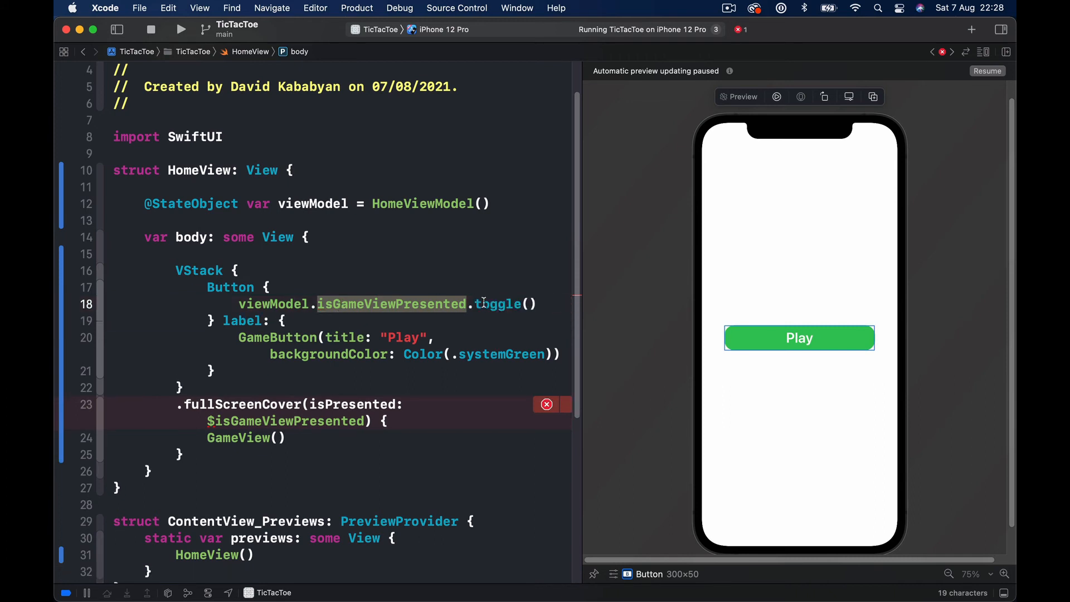
{"action": "double_click", "coordinate": [500, 303]}
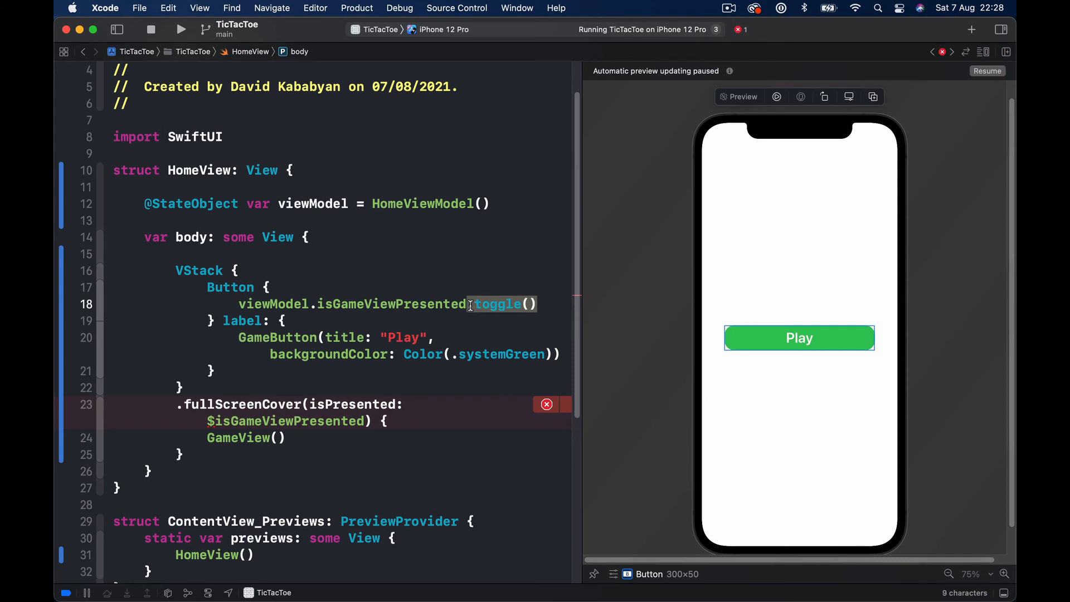
{"action": "type", "text": "= true"}
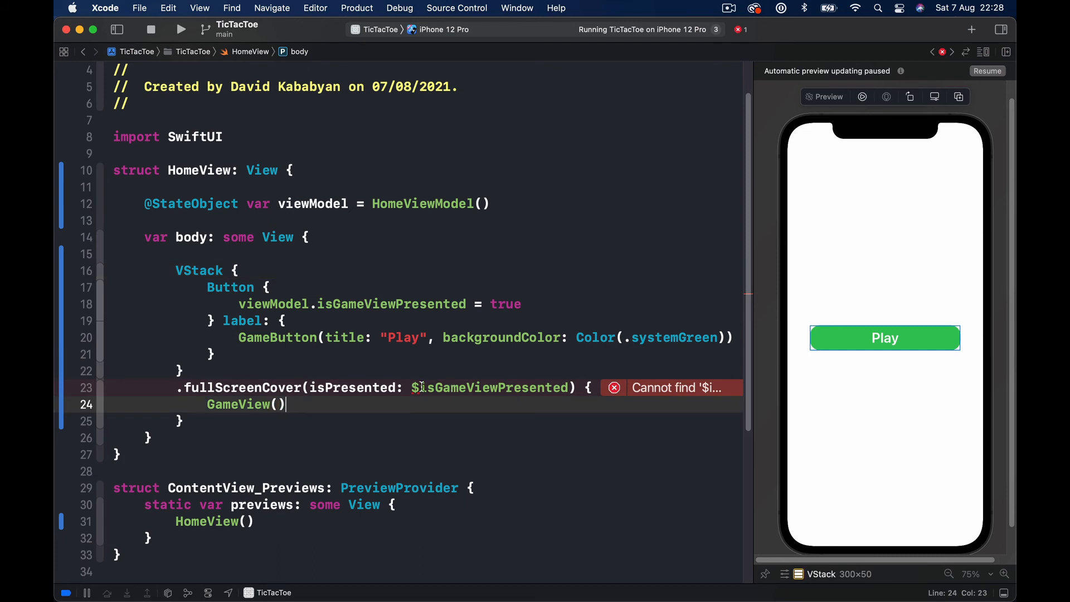
{"action": "double_click", "coordinate": [491, 388]}
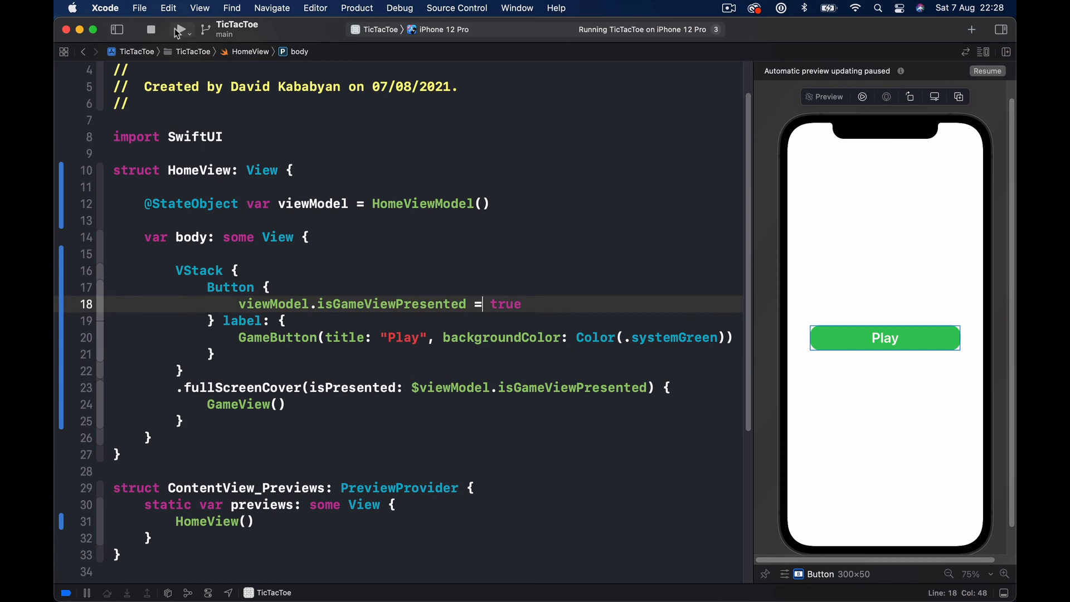
Step: Run TicTacToe, tap Play to present the full-screen Game View, then exit toward Settings
{"action": "left_click", "coordinate": [150, 29]}
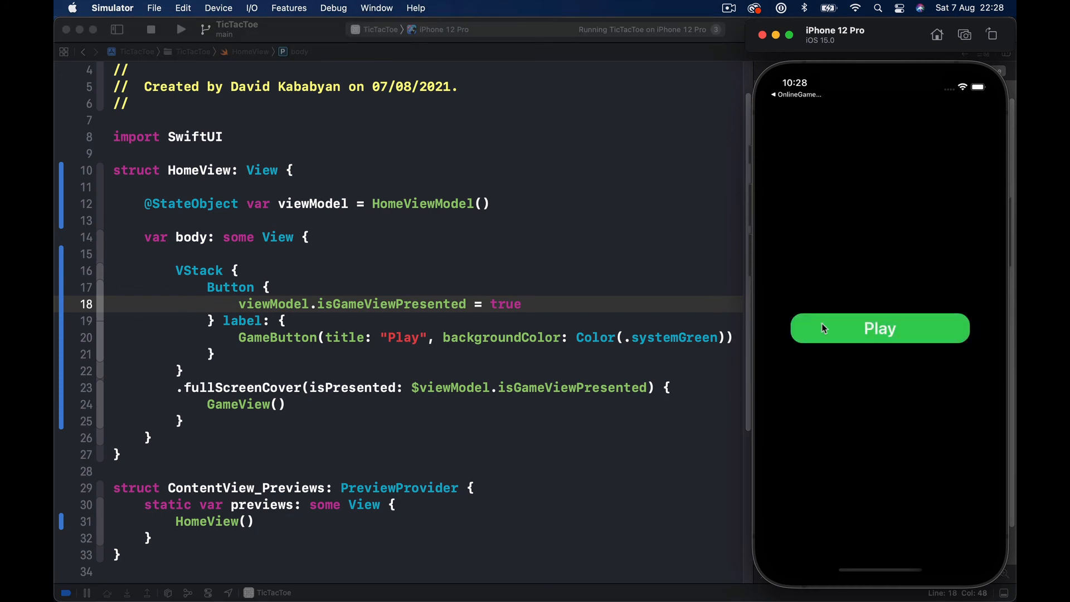
{"action": "left_click", "coordinate": [880, 328]}
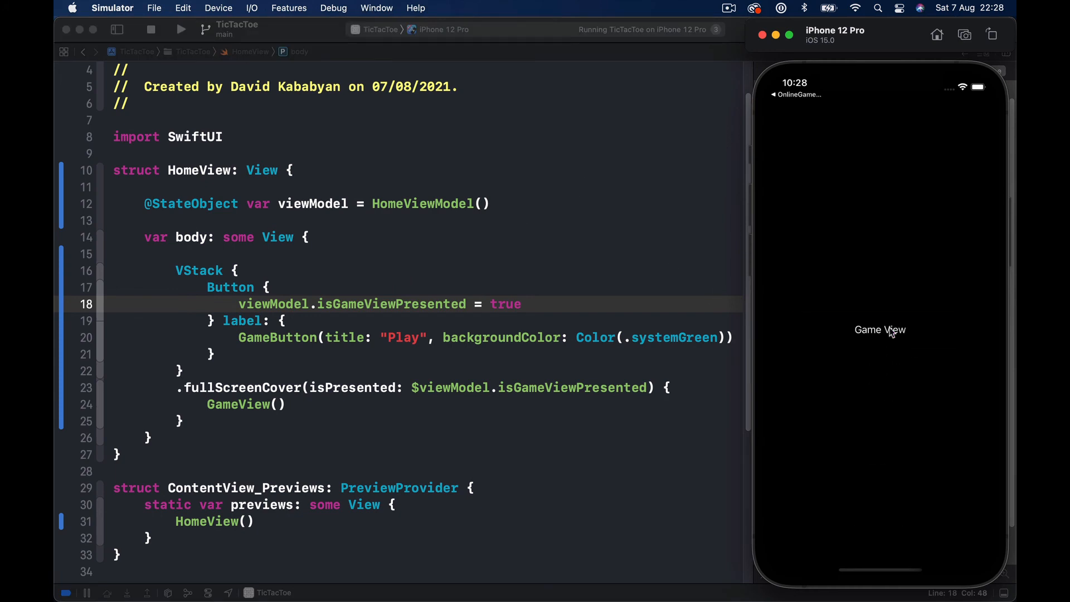
{"action": "mouse_move", "coordinate": [910, 328]}
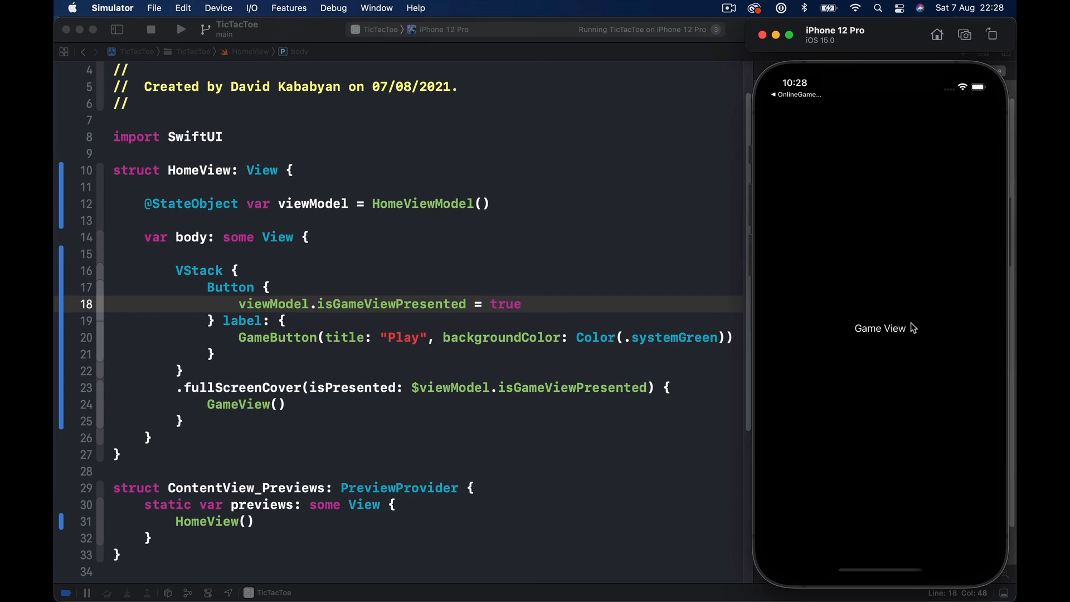
{"action": "left_click", "coordinate": [937, 34]}
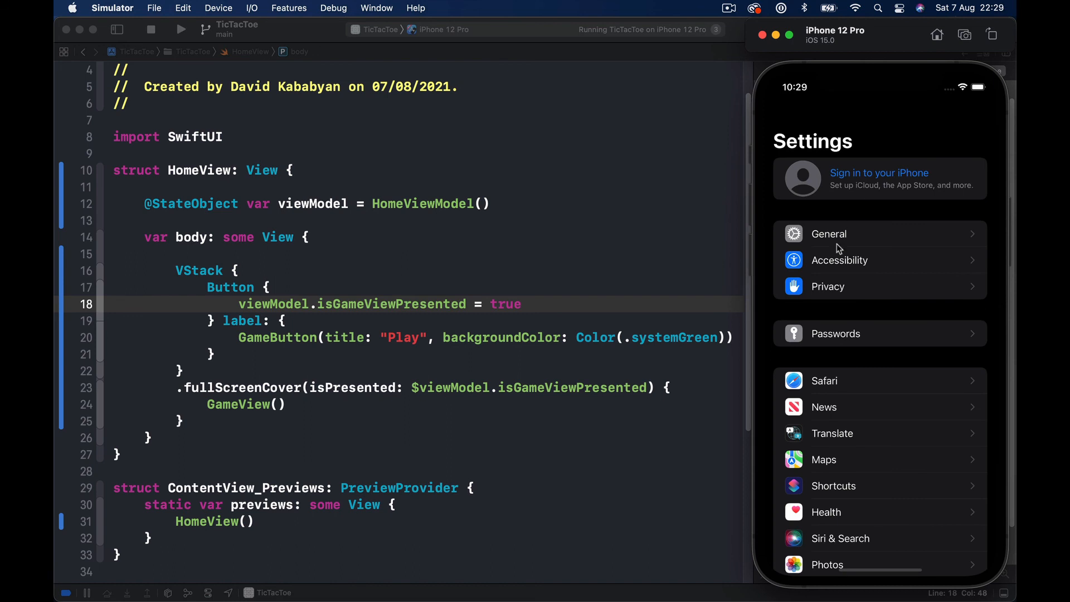
{"action": "mouse_move", "coordinate": [837, 277]}
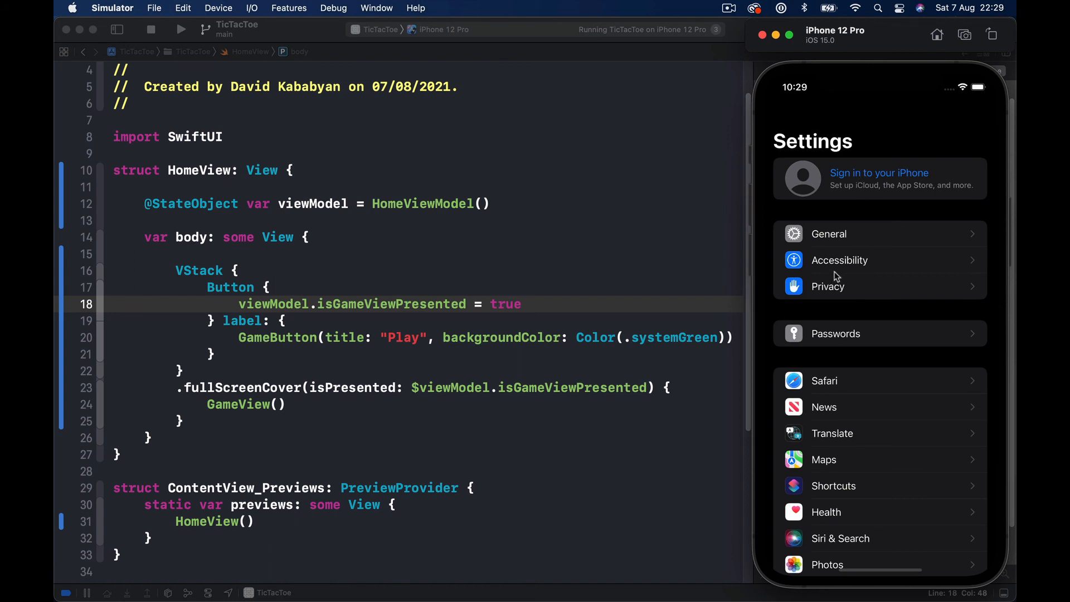
Step: Switch off Dark Appearance under Settings > Developer so the device uses light mode
{"action": "left_click", "coordinate": [826, 287]}
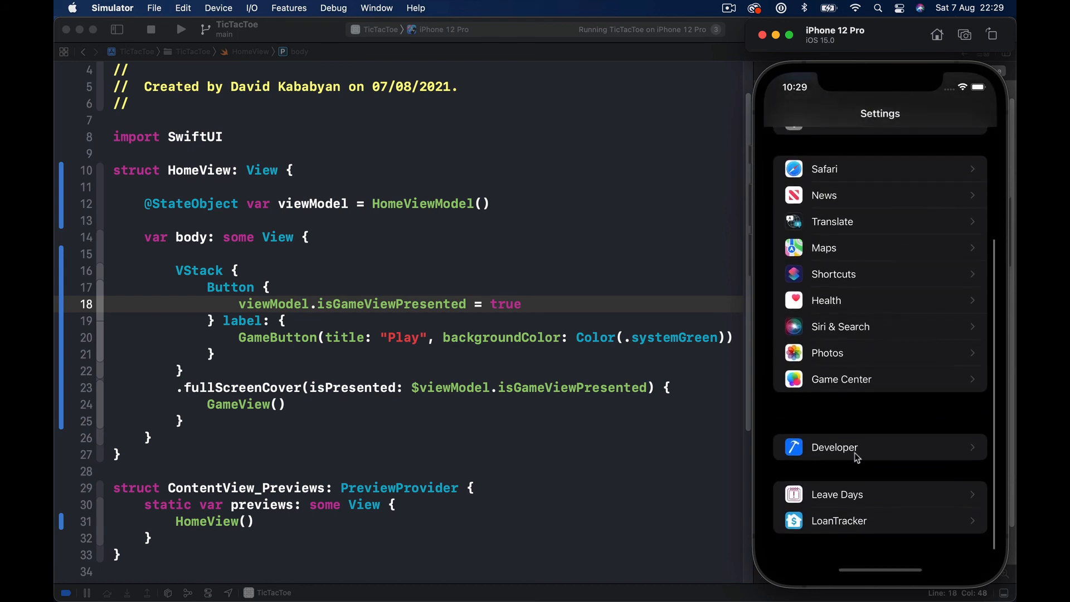
{"action": "left_click", "coordinate": [834, 447]}
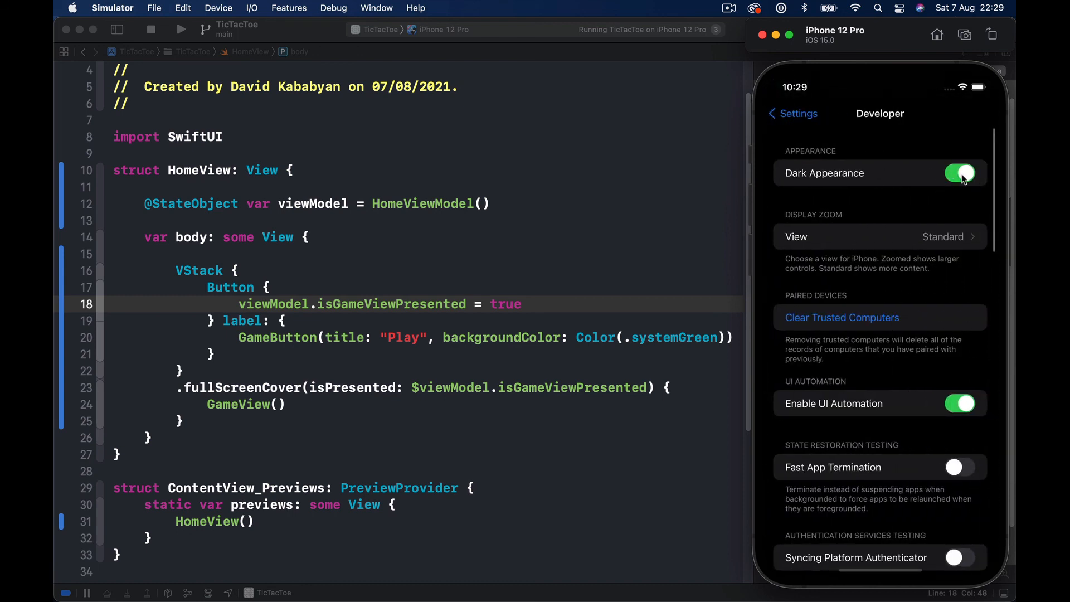
{"action": "left_click", "coordinate": [791, 113]}
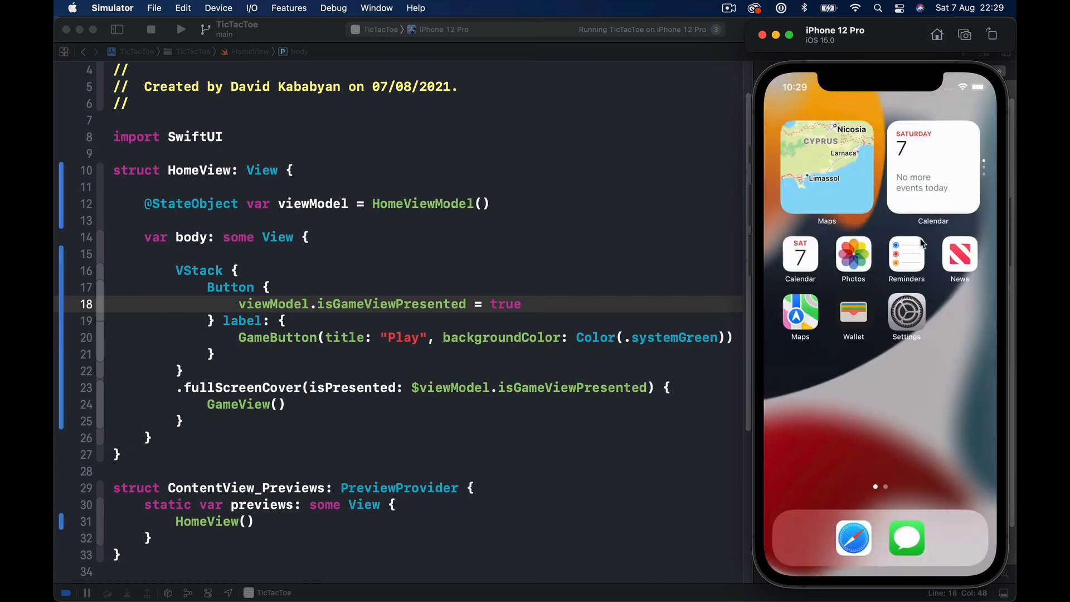
Step: Reopen TicTacToe in light mode and tap Play to show the board with Quit and Waiting for player
{"action": "scroll", "scroll_direction": "left", "scroll_amount": 3}
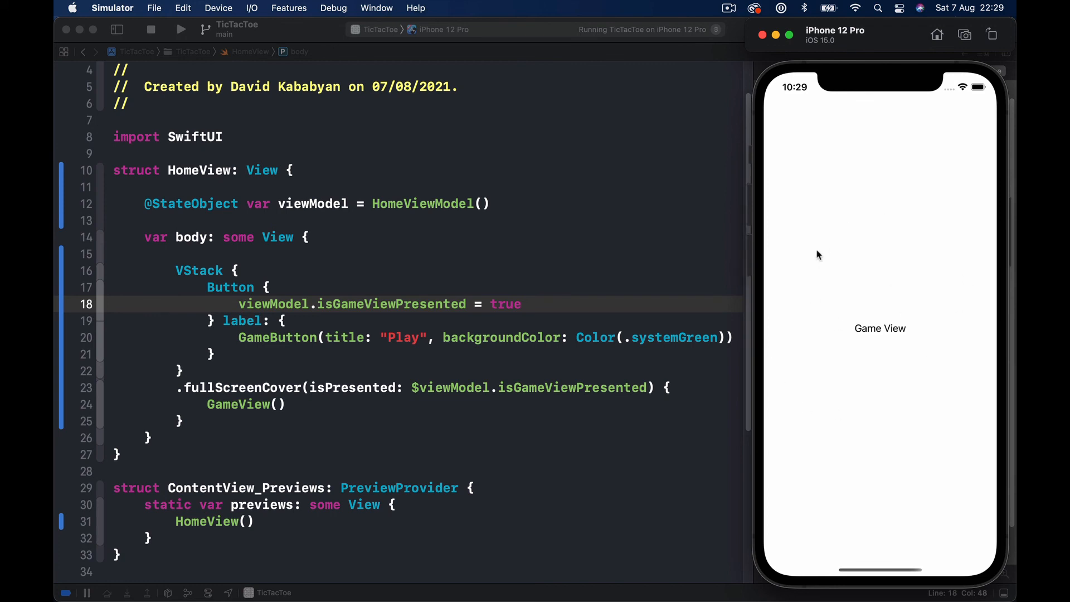
{"action": "mouse_move", "coordinate": [832, 260]}
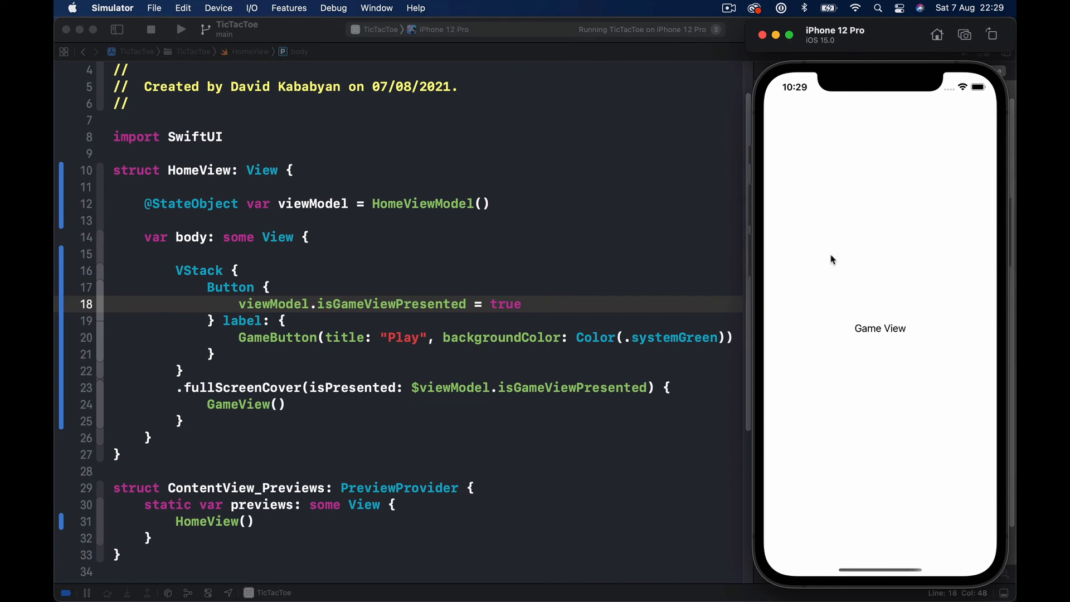
{"action": "mouse_move", "coordinate": [840, 94]}
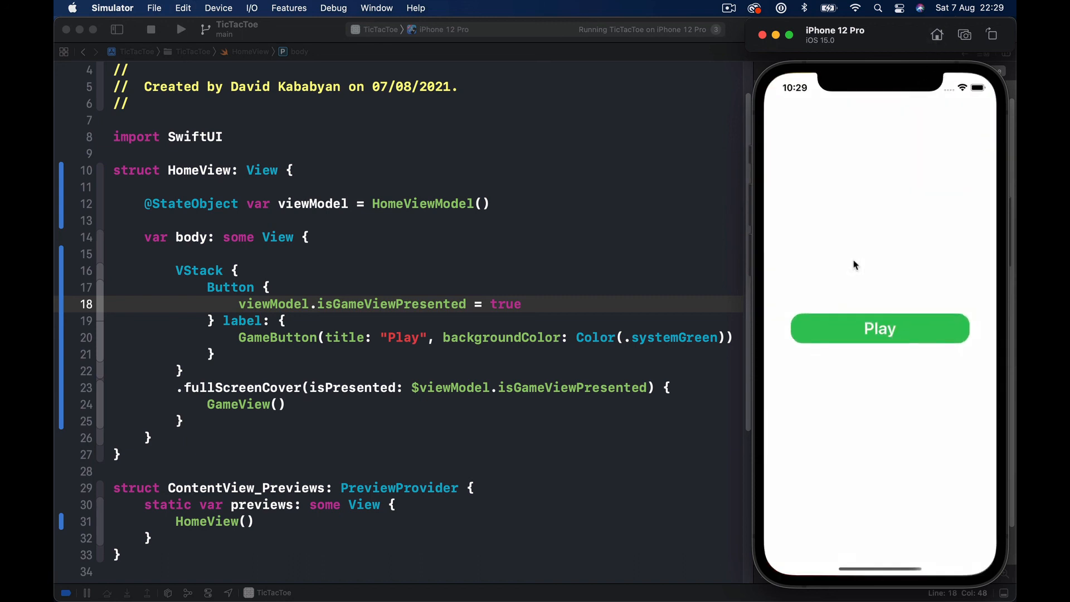
{"action": "left_click", "coordinate": [880, 328]}
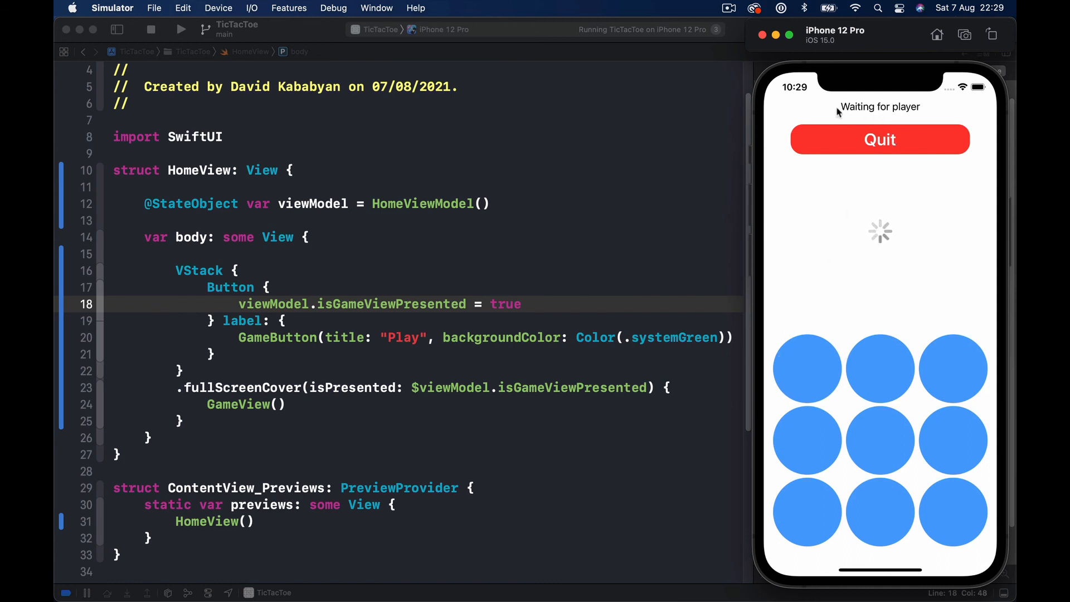
{"action": "mouse_move", "coordinate": [809, 148]}
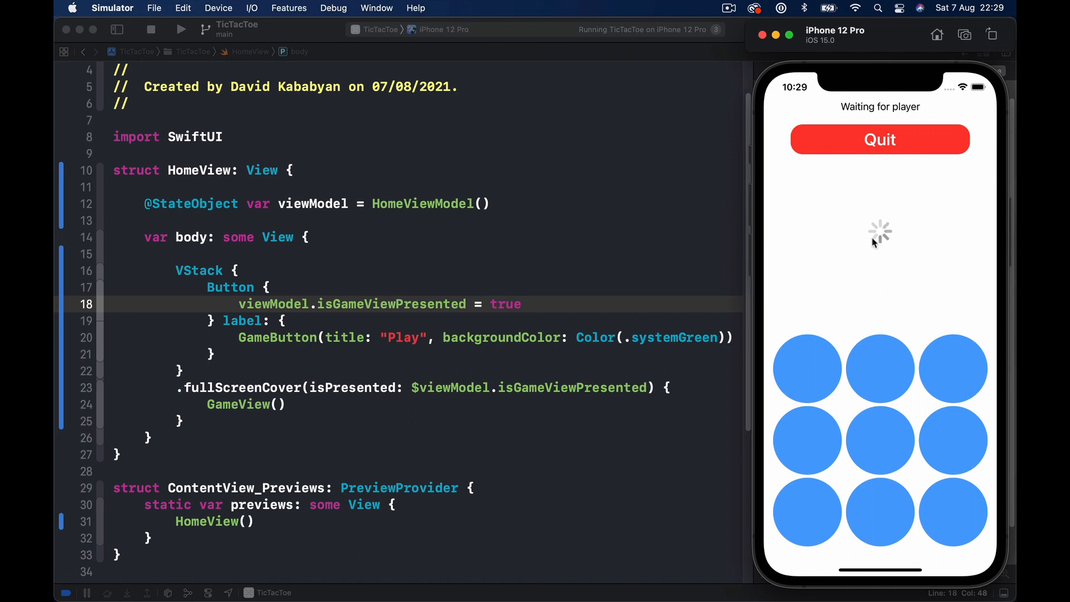
{"action": "mouse_move", "coordinate": [996, 457]}
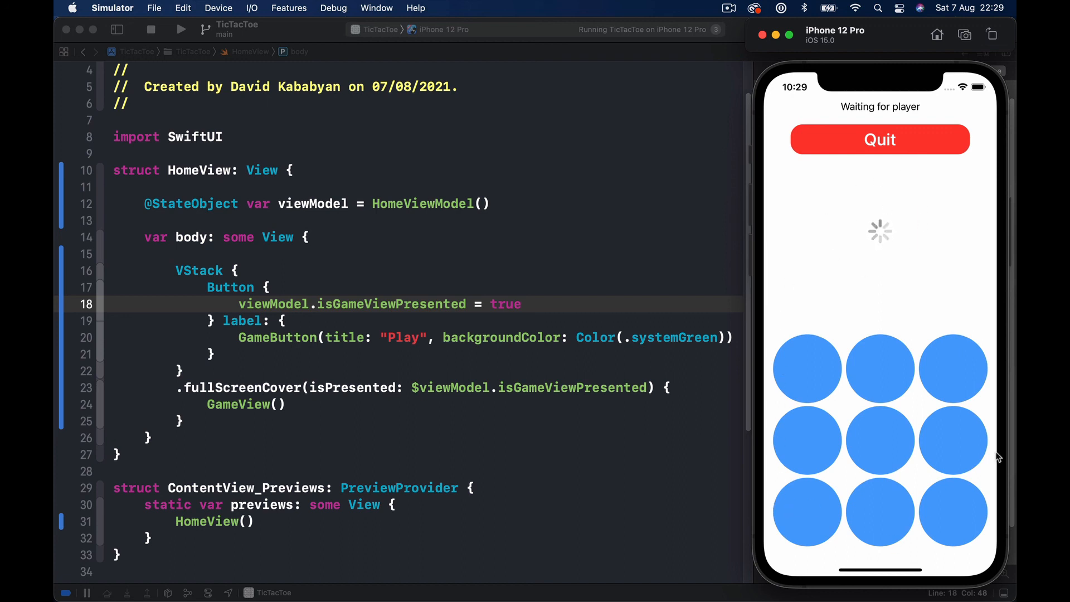